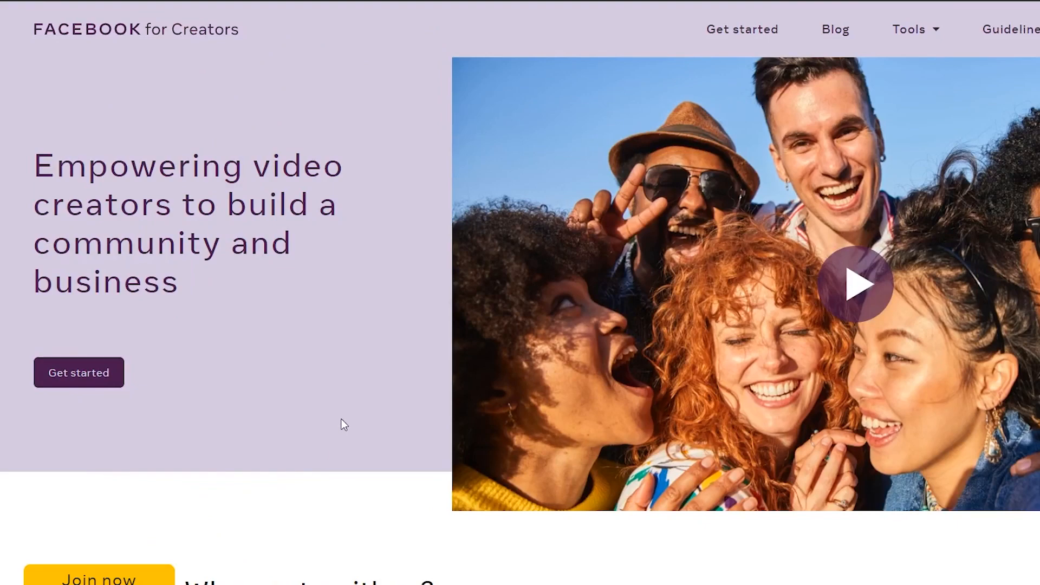
Connect the Instagram account to Creator Studio, accepting shared access for Page members
{"action": "scroll", "scroll_direction": "down", "scroll_amount": 3}
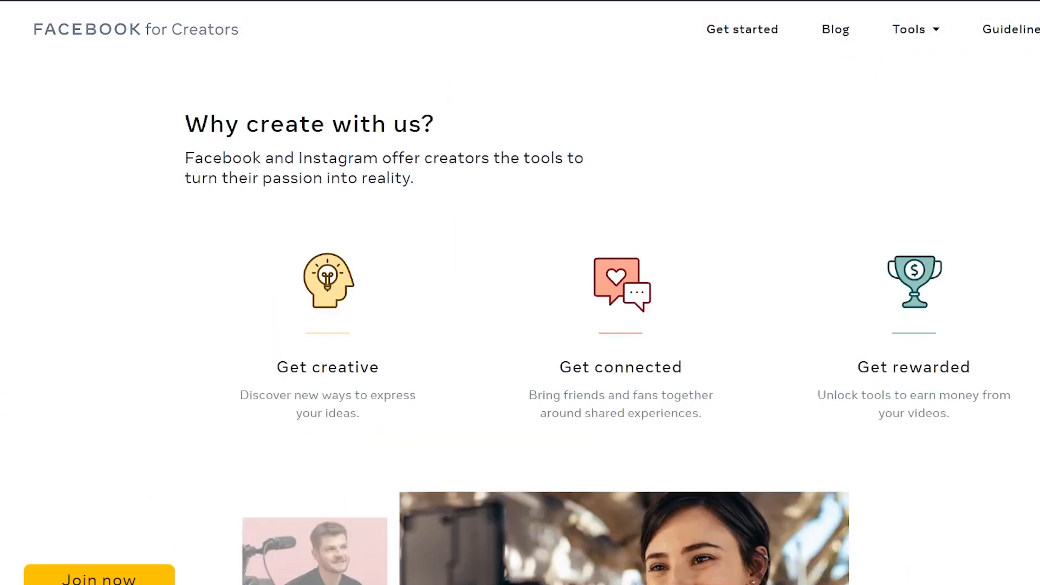
{"action": "scroll", "scroll_direction": "down", "scroll_amount": 3}
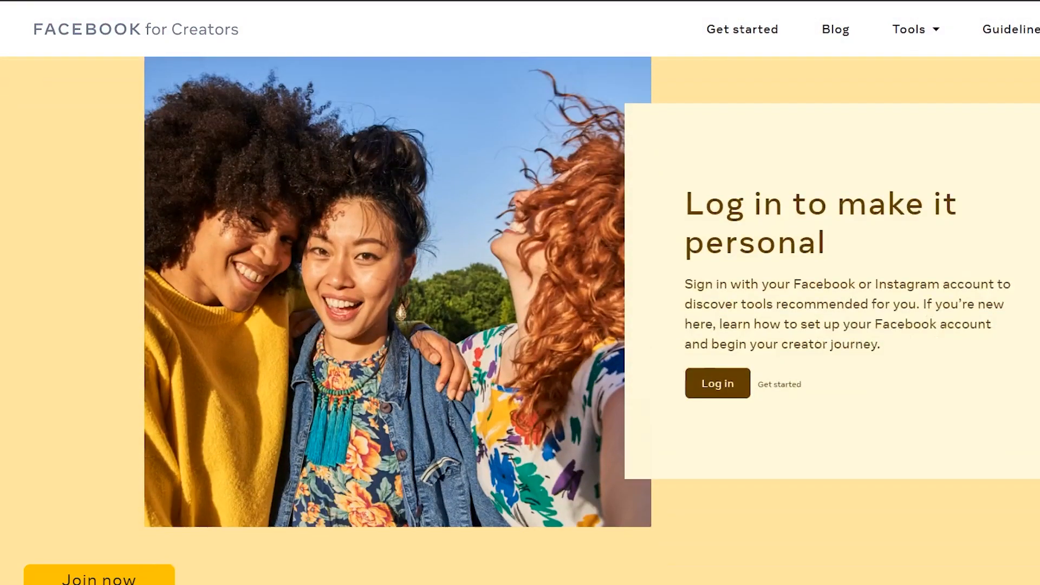
{"action": "scroll", "scroll_direction": "down", "scroll_amount": 3}
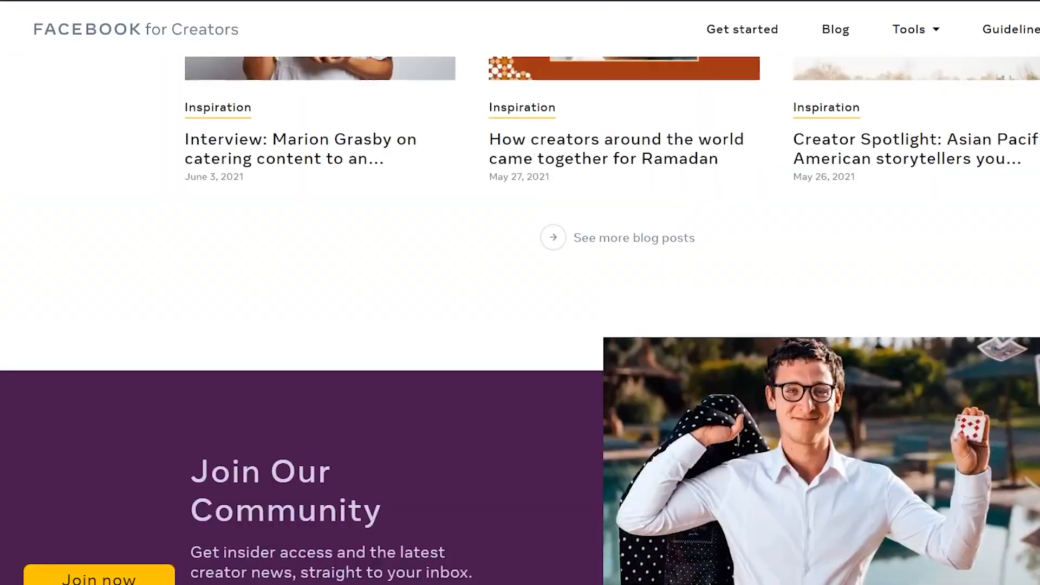
{"action": "scroll", "scroll_direction": "up", "scroll_amount": 3}
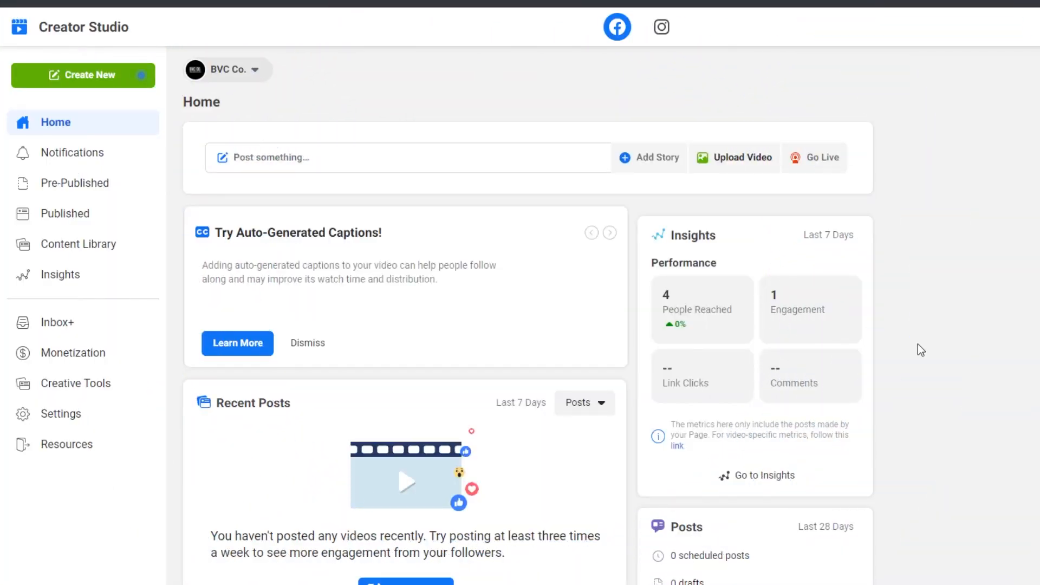
{"action": "left_click", "coordinate": [661, 26]}
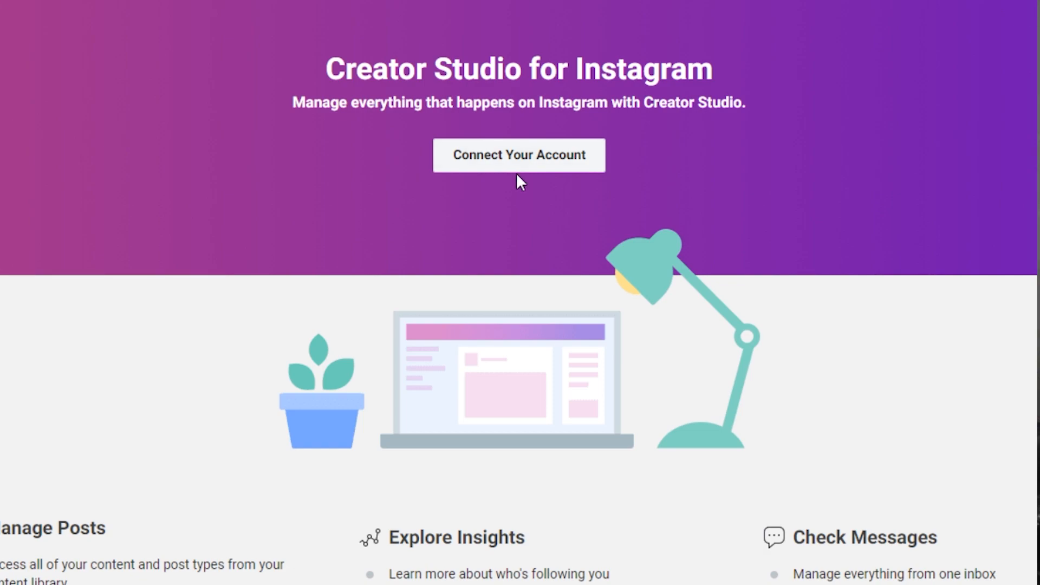
{"action": "left_click", "coordinate": [519, 155]}
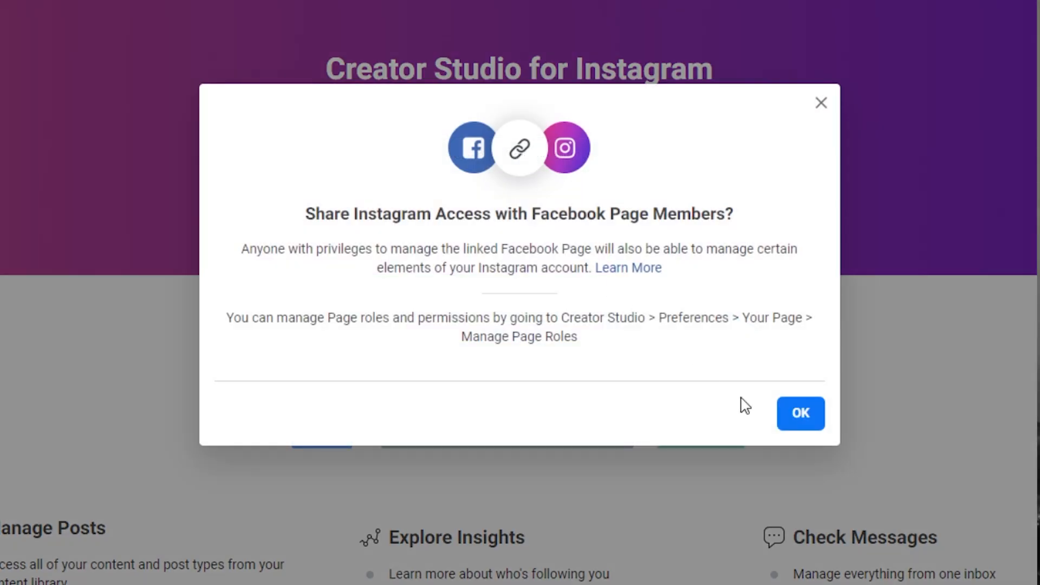
{"action": "left_click", "coordinate": [800, 413]}
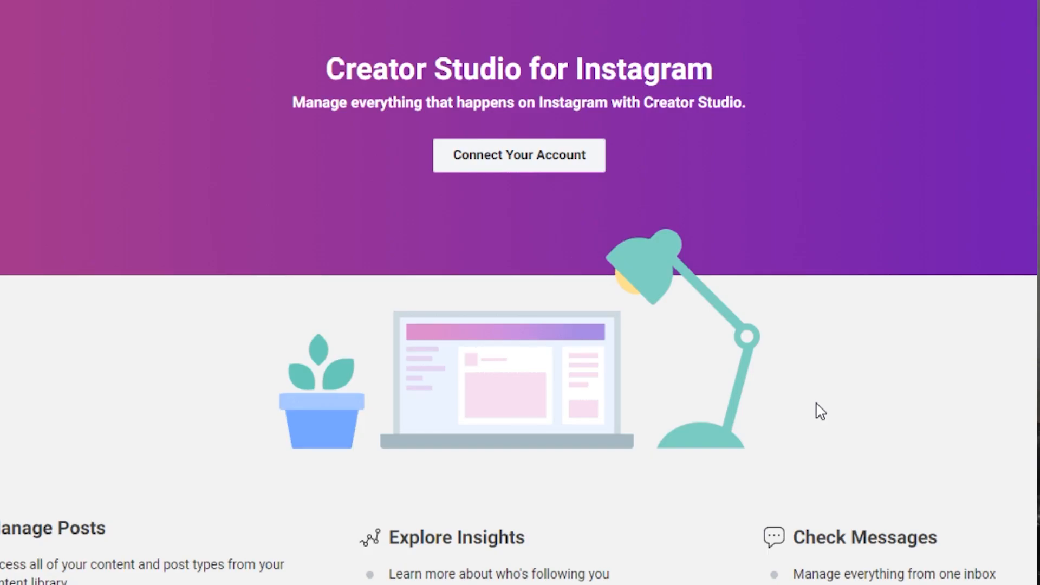
{"action": "mouse_move", "coordinate": [543, 379]}
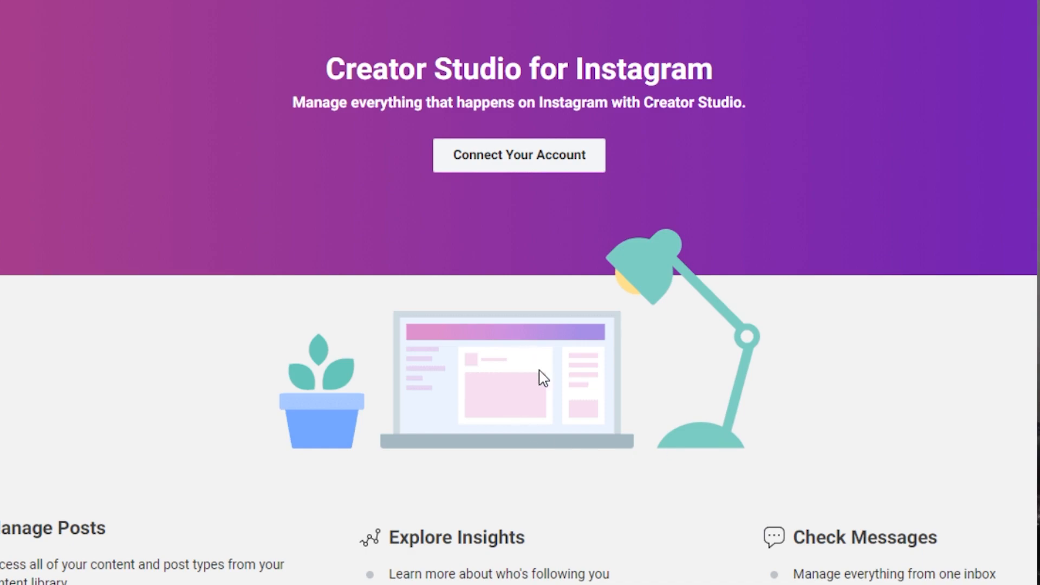
Start a new Instagram Feed post from Create Post
{"action": "left_click", "coordinate": [519, 155]}
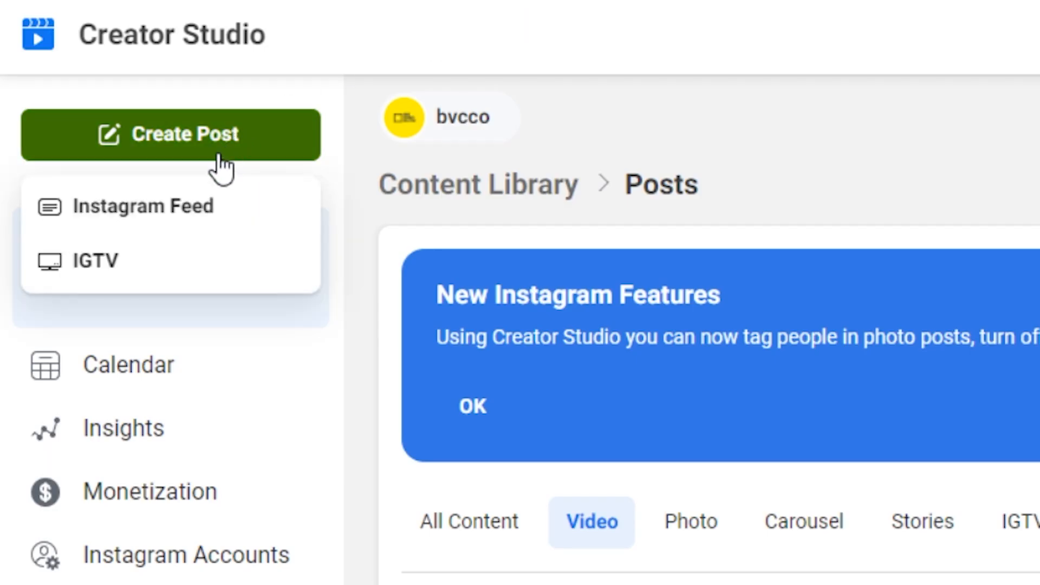
{"action": "mouse_move", "coordinate": [193, 222]}
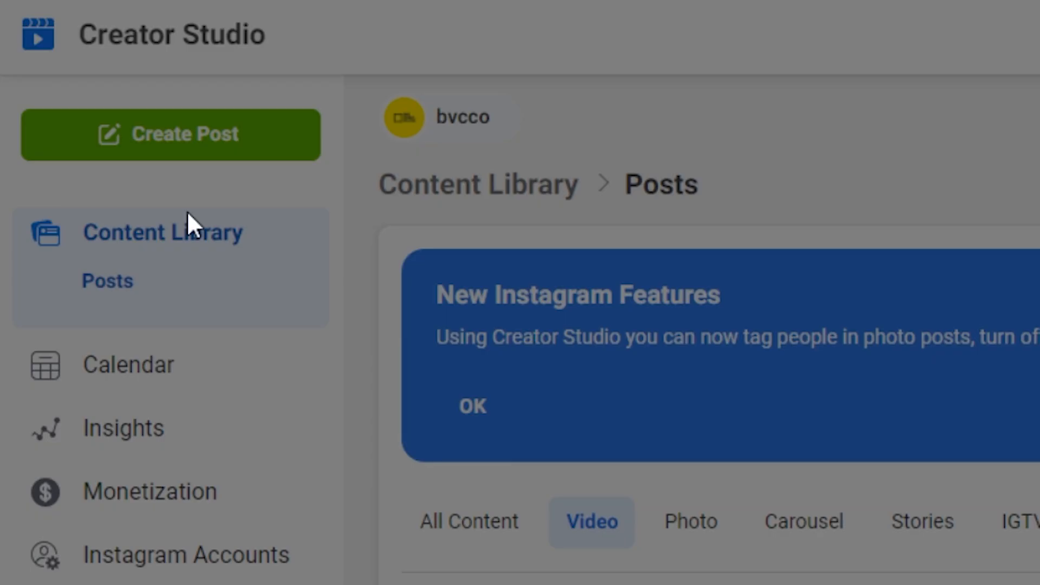
{"action": "left_click", "coordinate": [170, 134]}
{"action": "type", "text": "You guys, I can't wait to show you what I'm working on!! "}
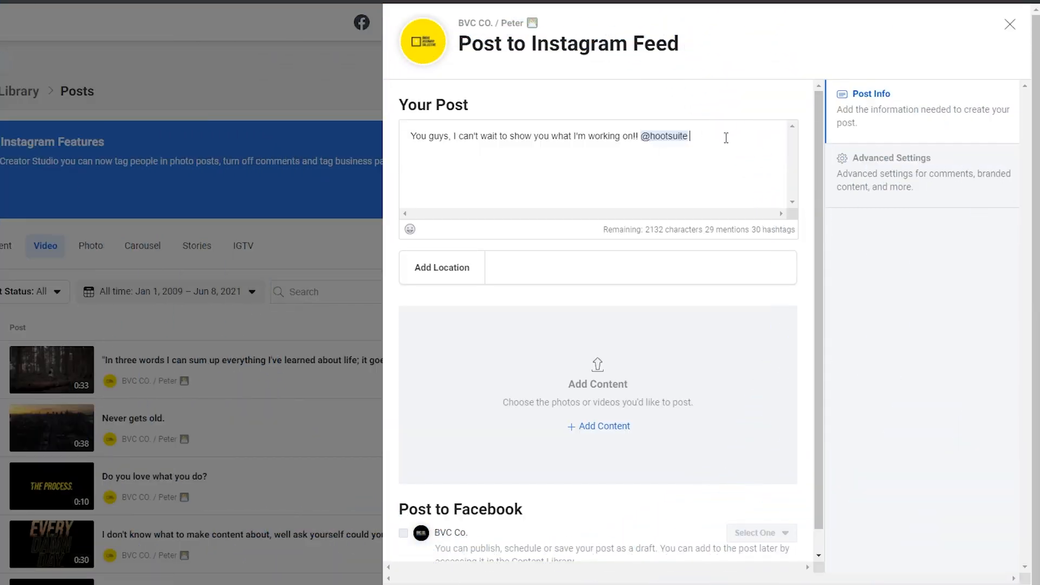
Caption the post with #hootsuitelife and begin alt text 'I can't wait to show y' in Advanced Settings
{"action": "type", "text": "#hootsuite"}
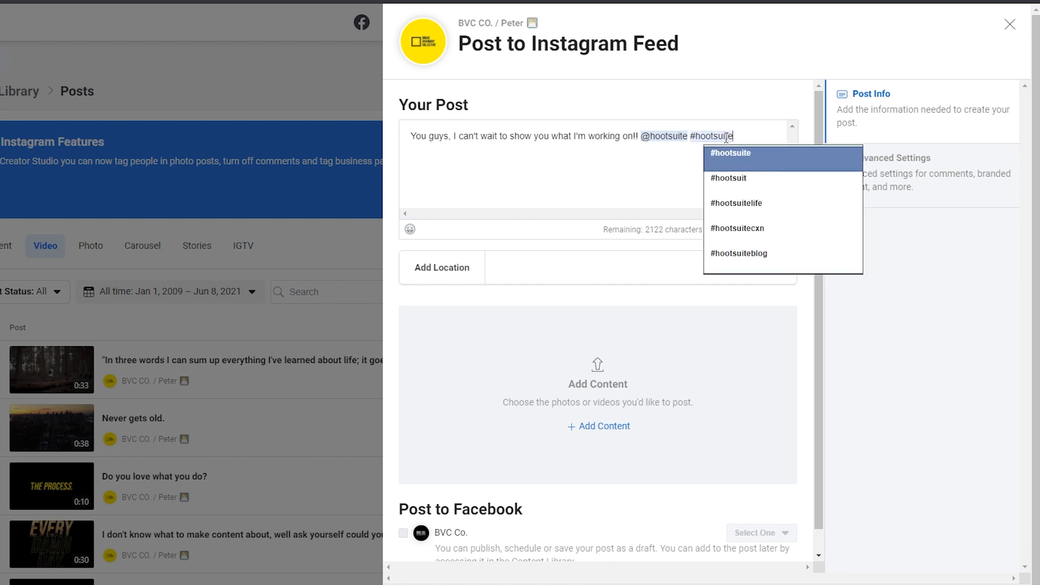
{"action": "left_click", "coordinate": [736, 203]}
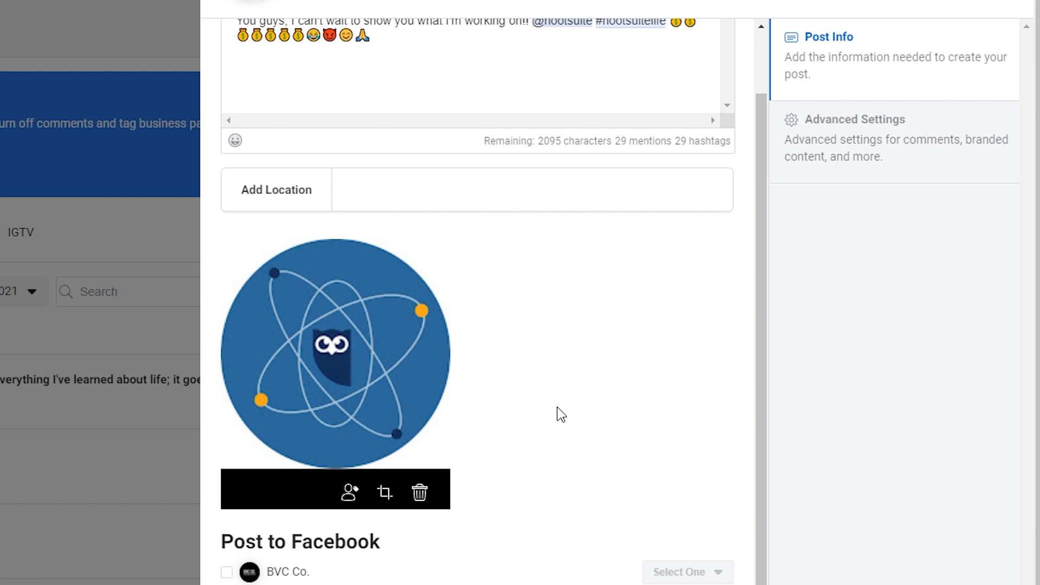
{"action": "left_click", "coordinate": [855, 119]}
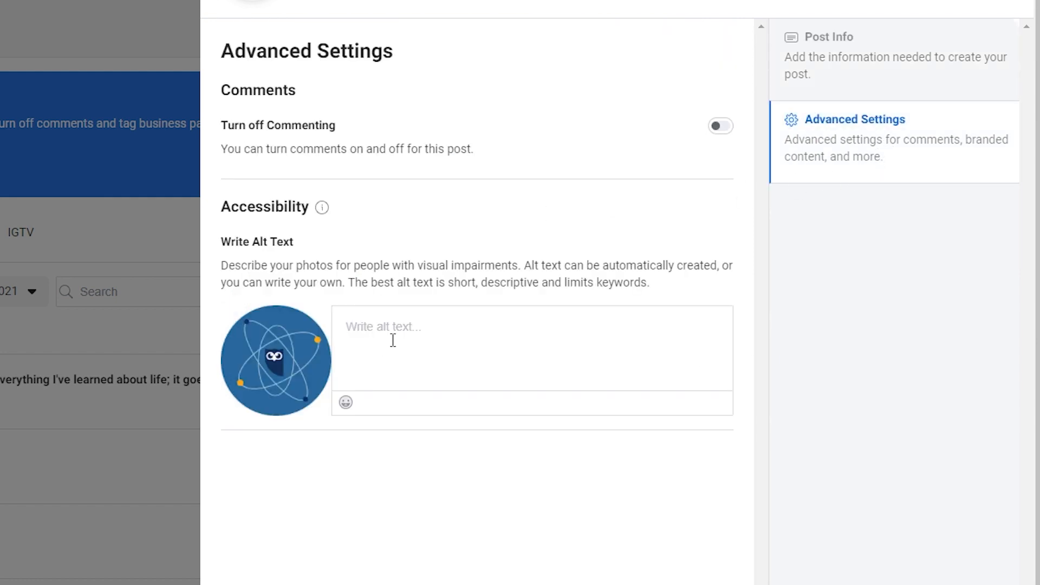
{"action": "type", "text": "You guys"}
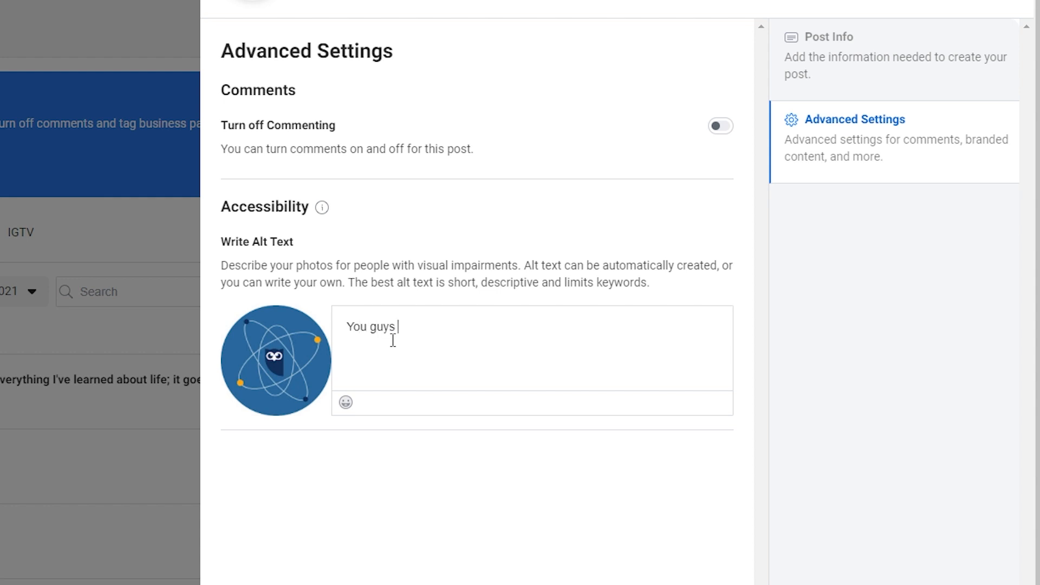
{"action": "type", "text": "I can't wait to show y"}
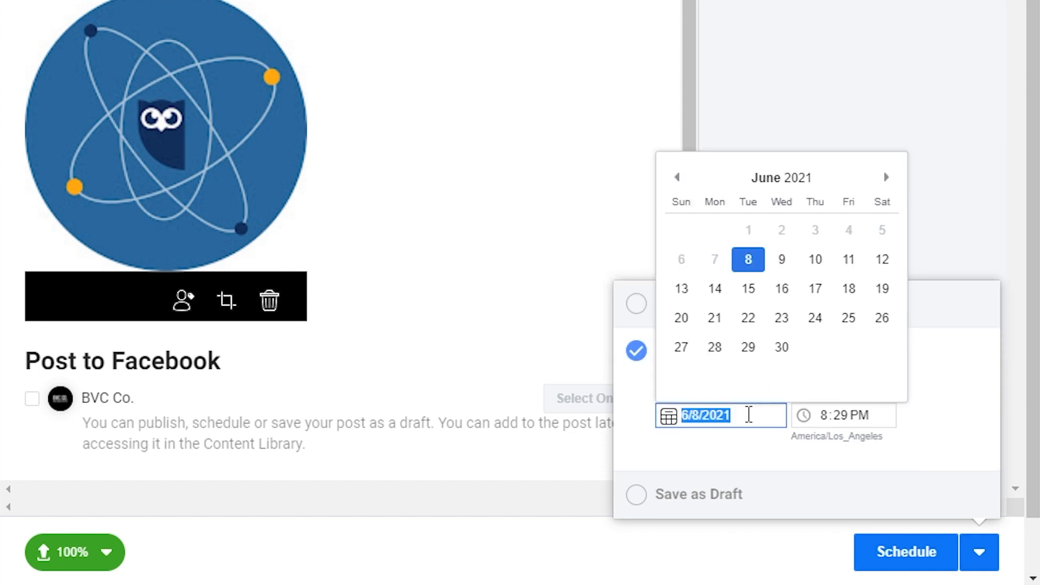
Schedule the post for June 30, 2021 at 8:29 PM
{"action": "left_click", "coordinate": [714, 347]}
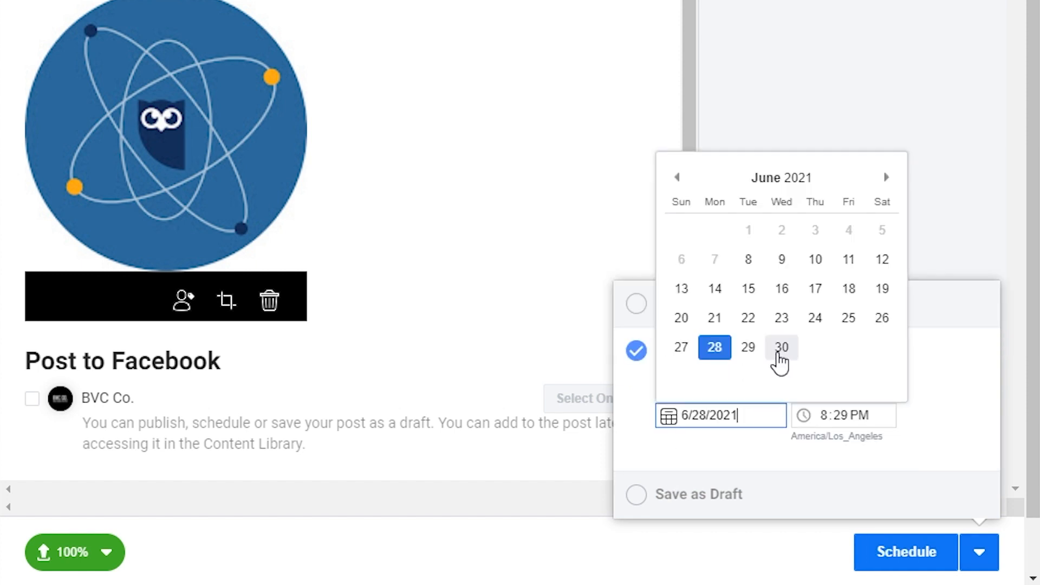
{"action": "left_click", "coordinate": [781, 347]}
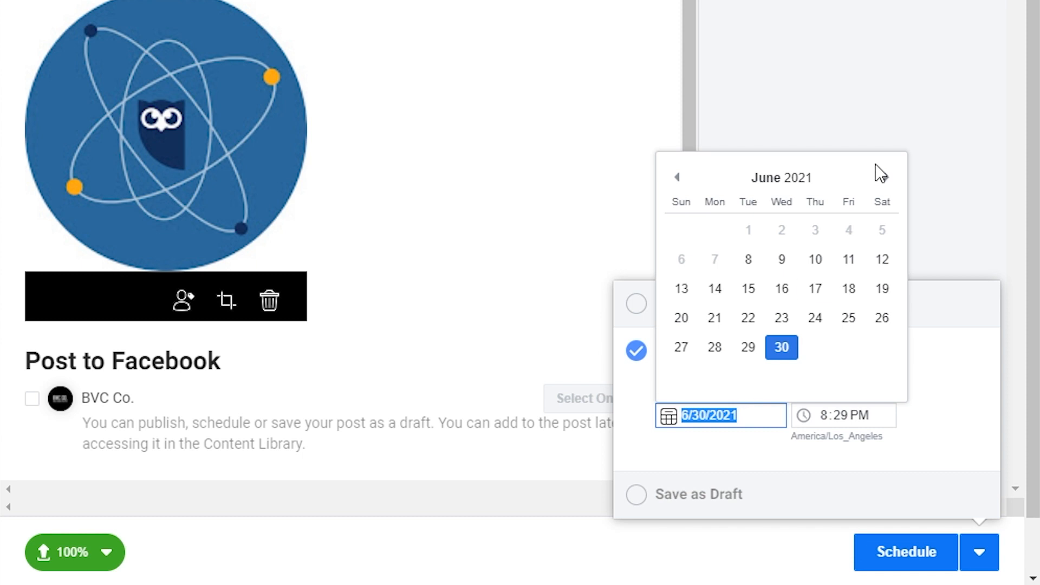
{"action": "left_click", "coordinate": [885, 177]}
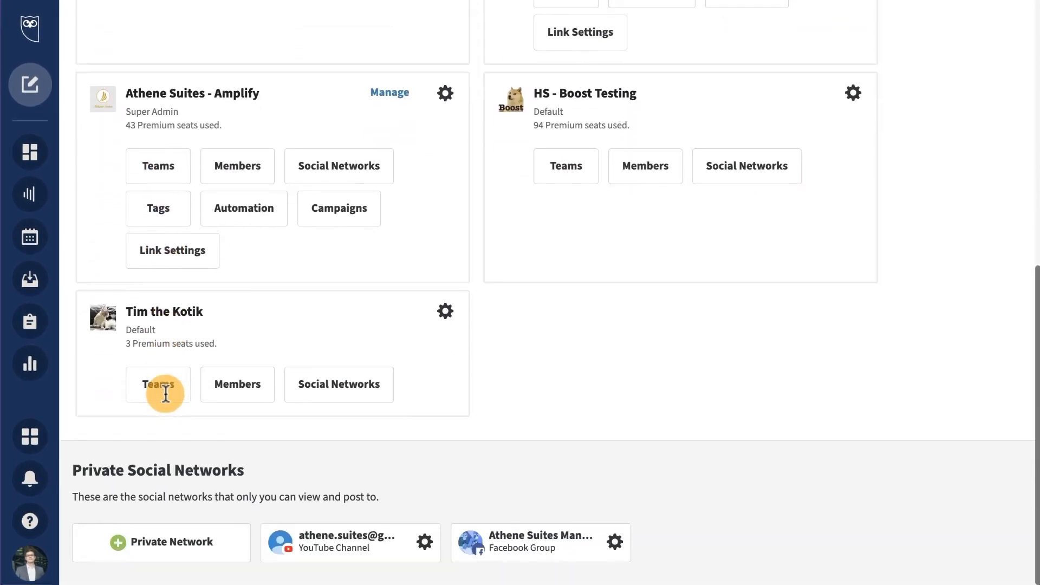
Add Instagram to the Athene Suites - Amplify social networks and authorize the login
{"action": "left_click", "coordinate": [339, 166]}
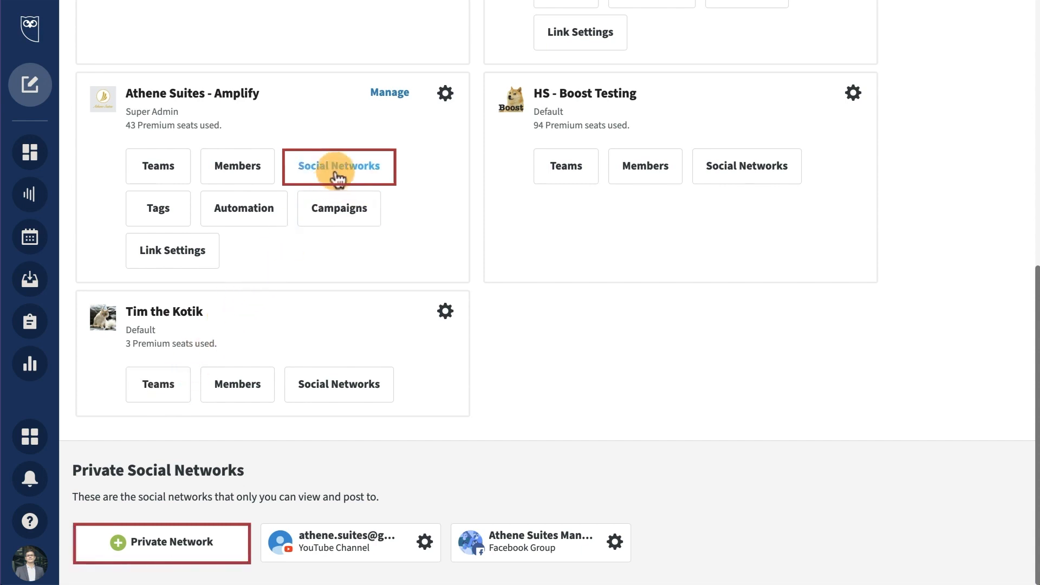
{"action": "left_click", "coordinate": [339, 166]}
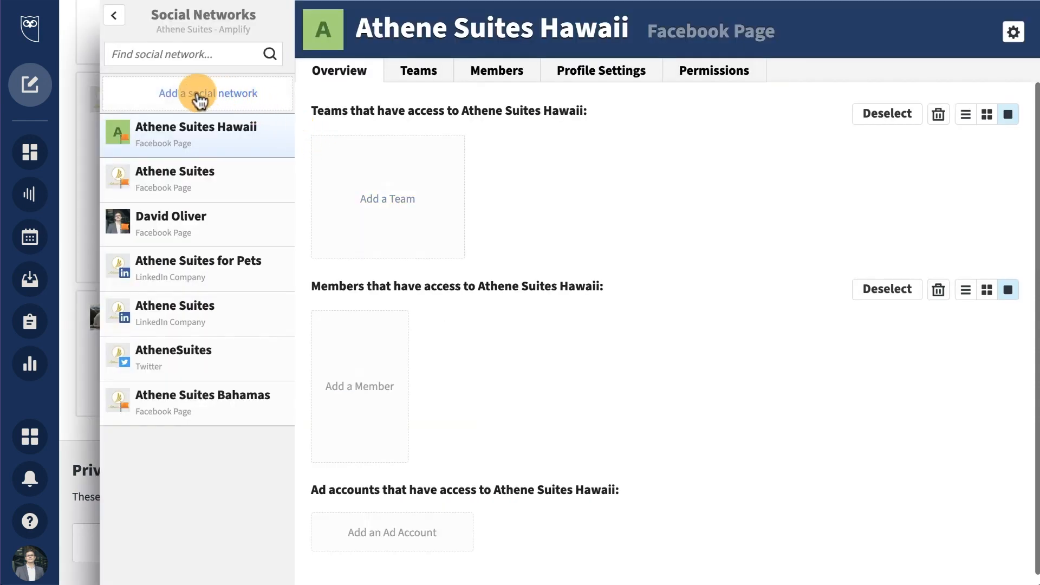
{"action": "left_click", "coordinate": [198, 94]}
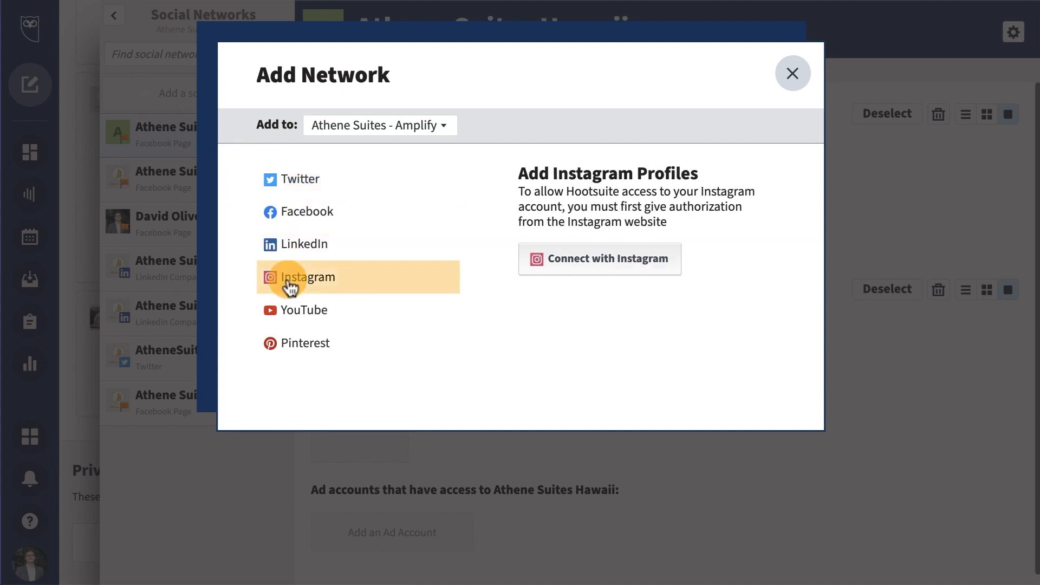
{"action": "left_click", "coordinate": [599, 259]}
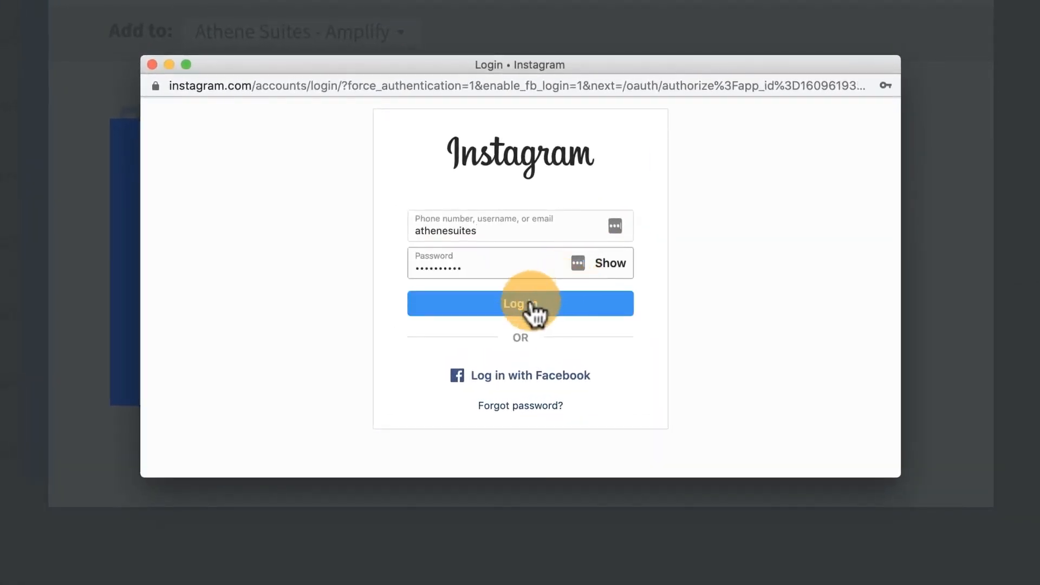
{"action": "left_click", "coordinate": [520, 304]}
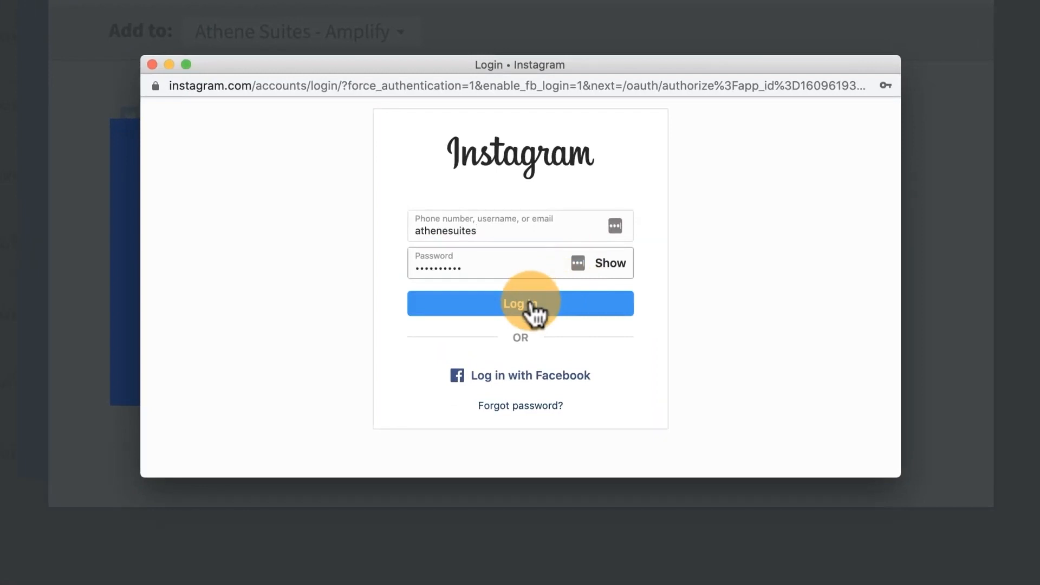
{"action": "left_click", "coordinate": [520, 304]}
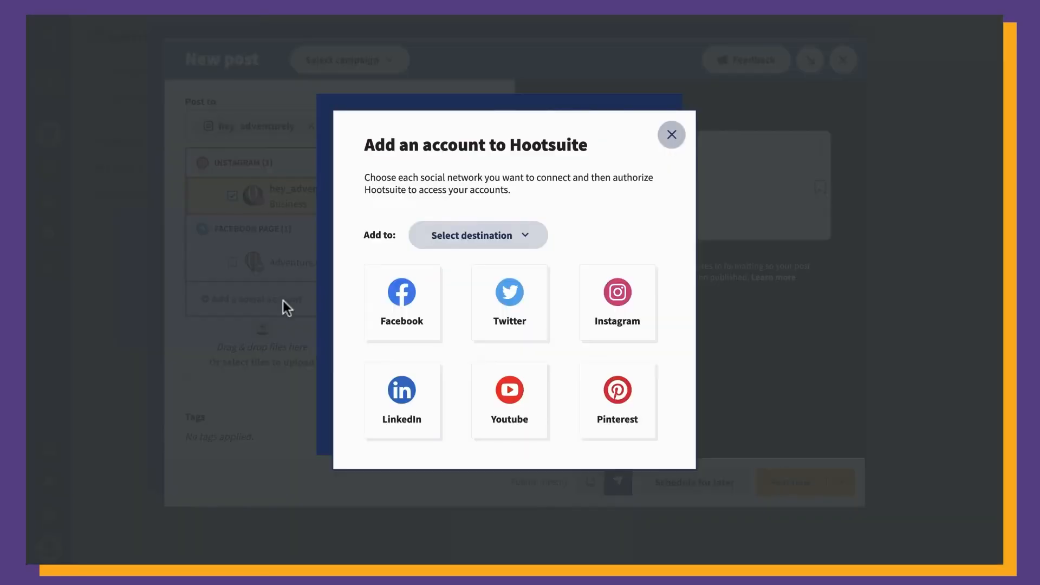
{"action": "mouse_move", "coordinate": [609, 181]}
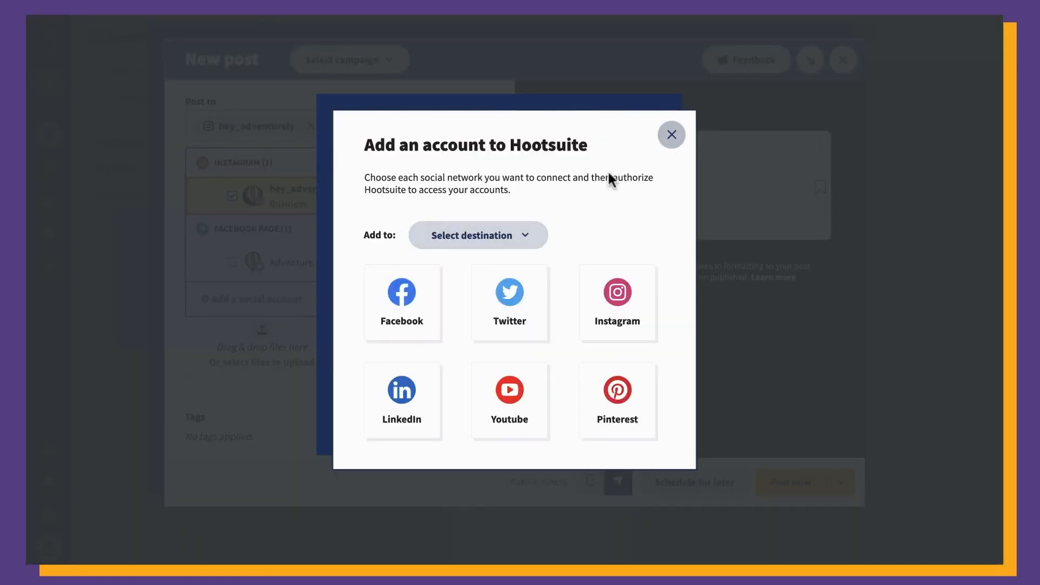
Dismiss the add-account prompt, edit the beach photo and save the edited version
{"action": "left_click", "coordinate": [672, 135]}
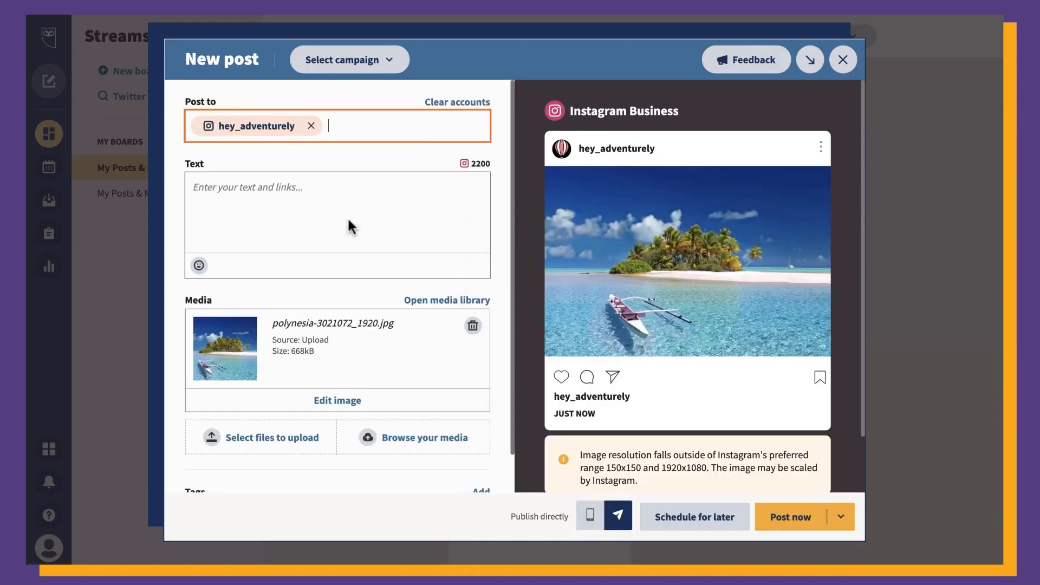
{"action": "mouse_move", "coordinate": [351, 313]}
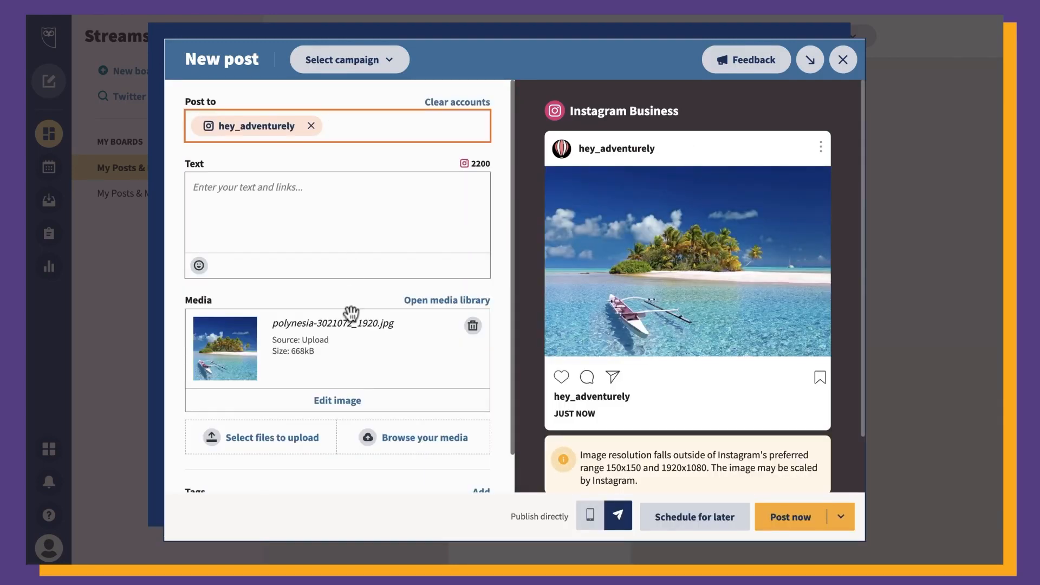
{"action": "left_click", "coordinate": [337, 400]}
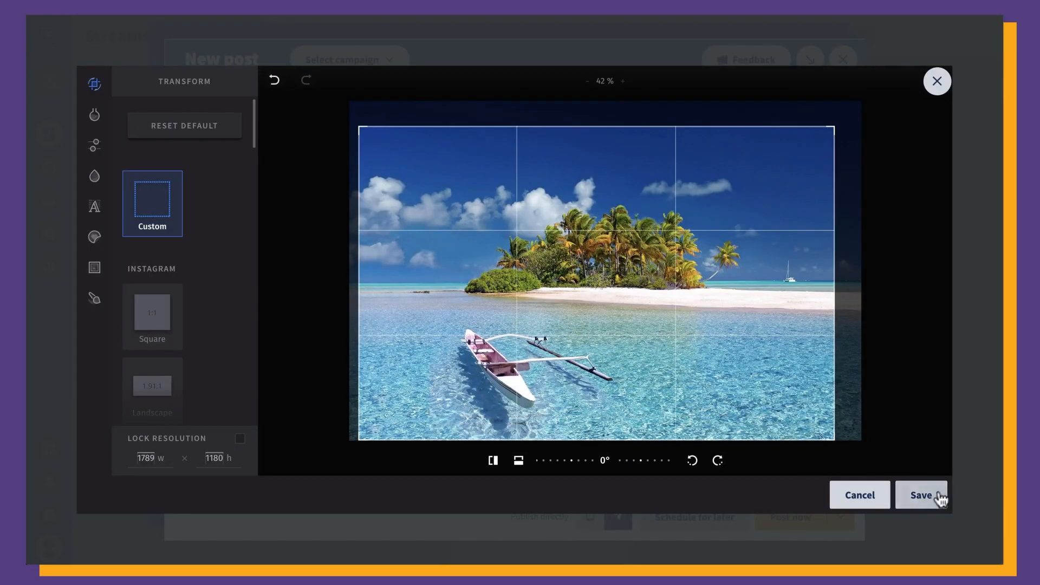
{"action": "left_click", "coordinate": [921, 495]}
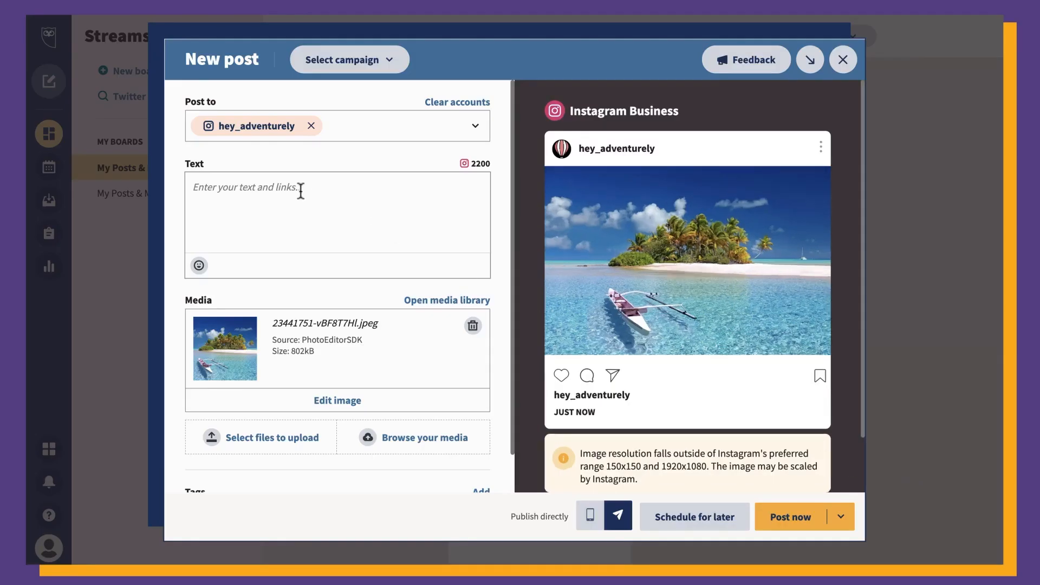
Caption the post 'Don't just imagine yourself here, make it a reality. #travel' and post it now
{"action": "type", "text": "Don't just imagine yourself here, make it a reality. #travel"}
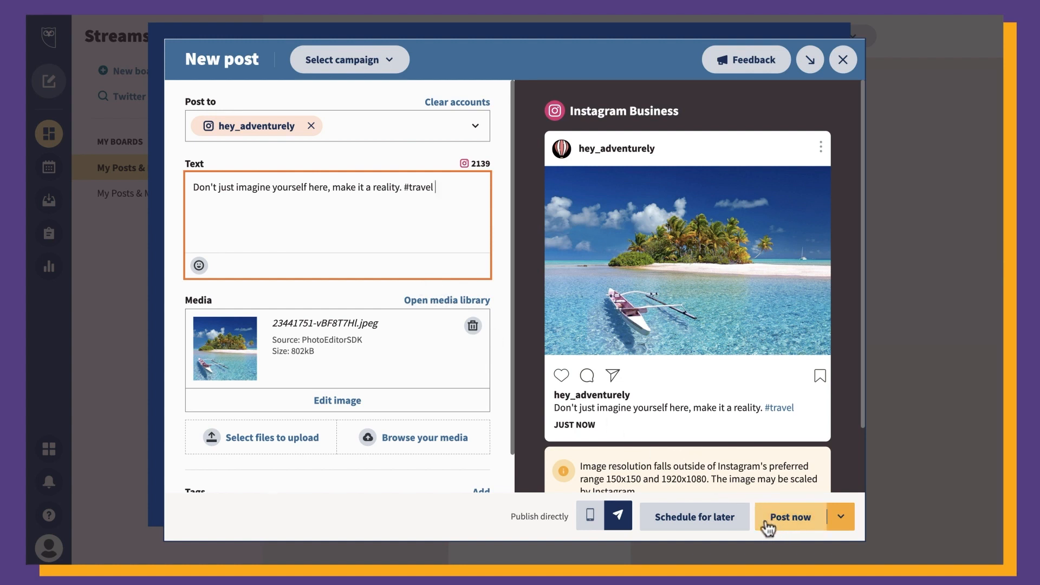
{"action": "left_click", "coordinate": [693, 516]}
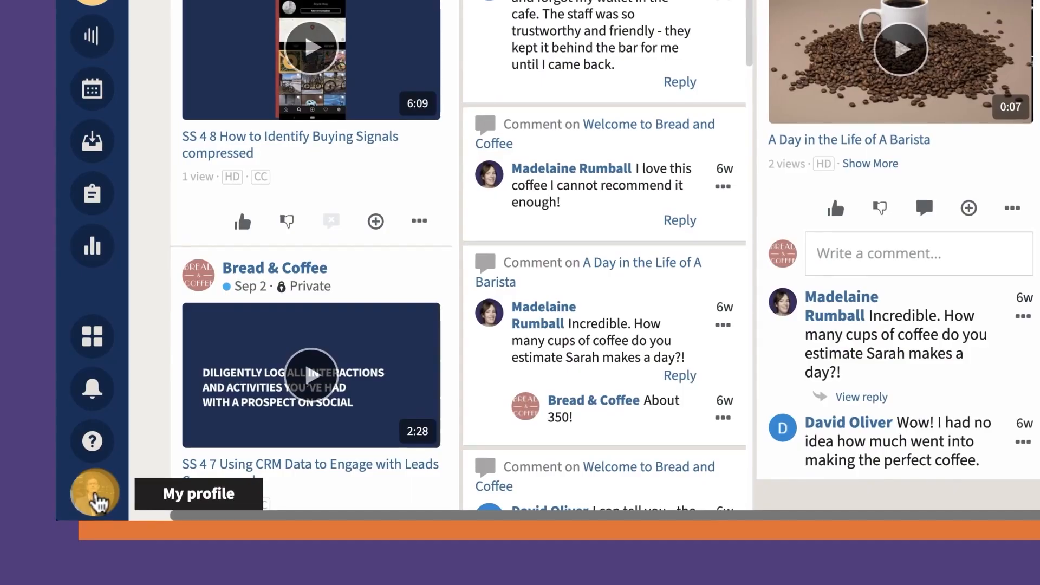
From profile settings, choose Instagram as a new network for the organization and begin authorizing it
{"action": "left_click", "coordinate": [92, 494]}
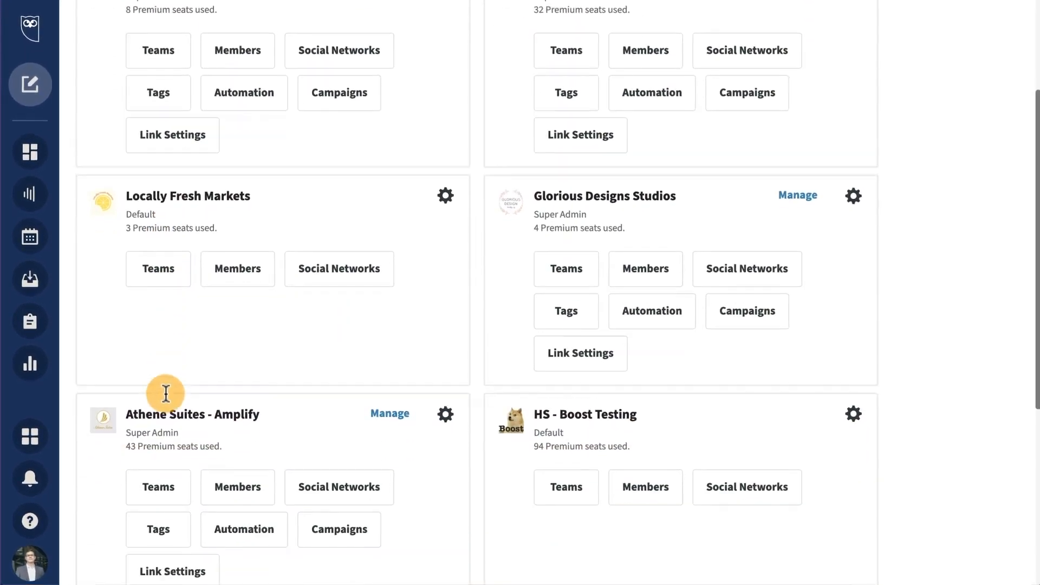
{"action": "scroll", "scroll_direction": "down", "scroll_amount": 3}
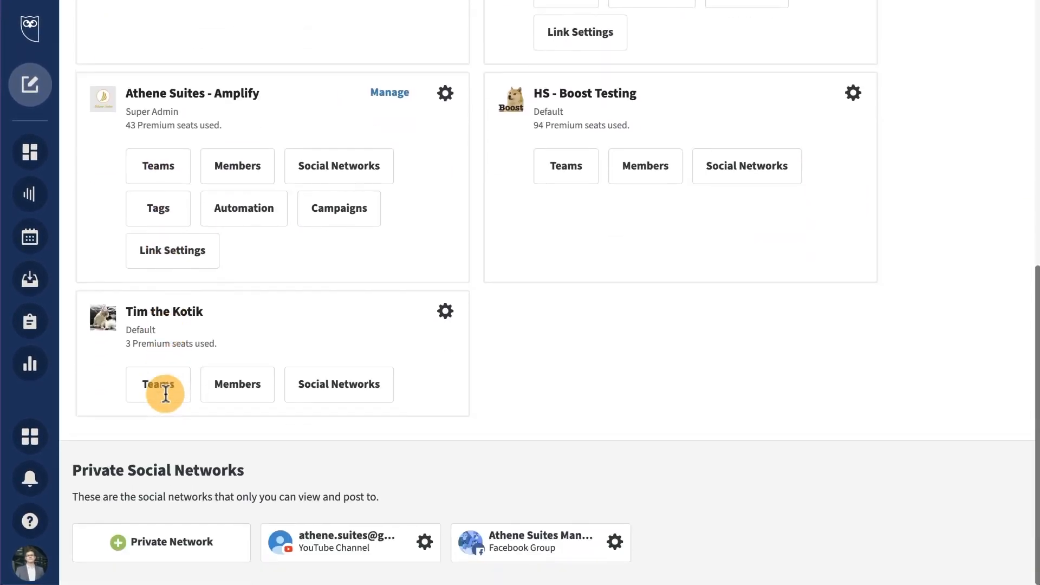
{"action": "left_click", "coordinate": [340, 166]}
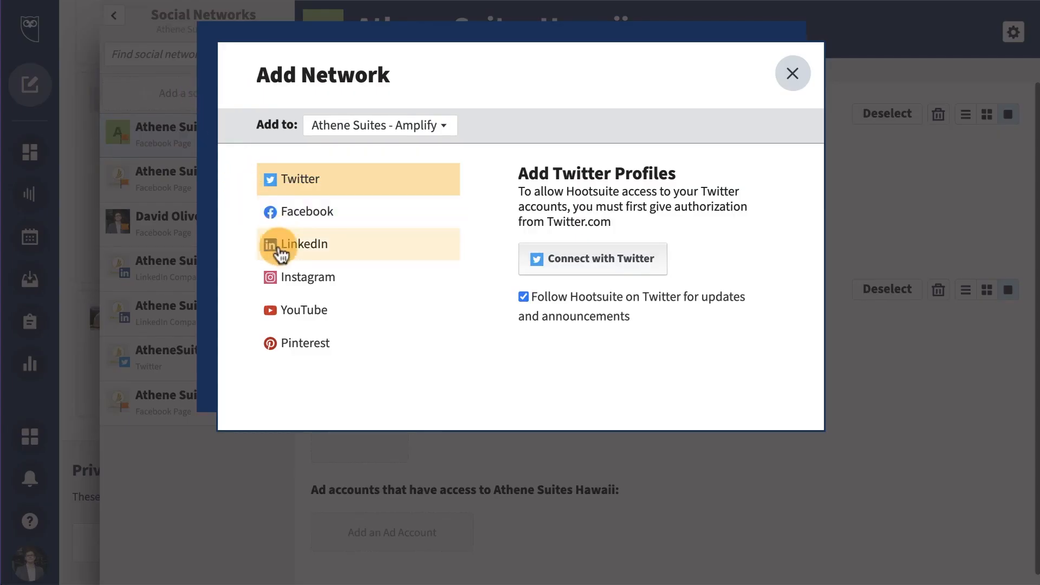
{"action": "left_click", "coordinate": [306, 277]}
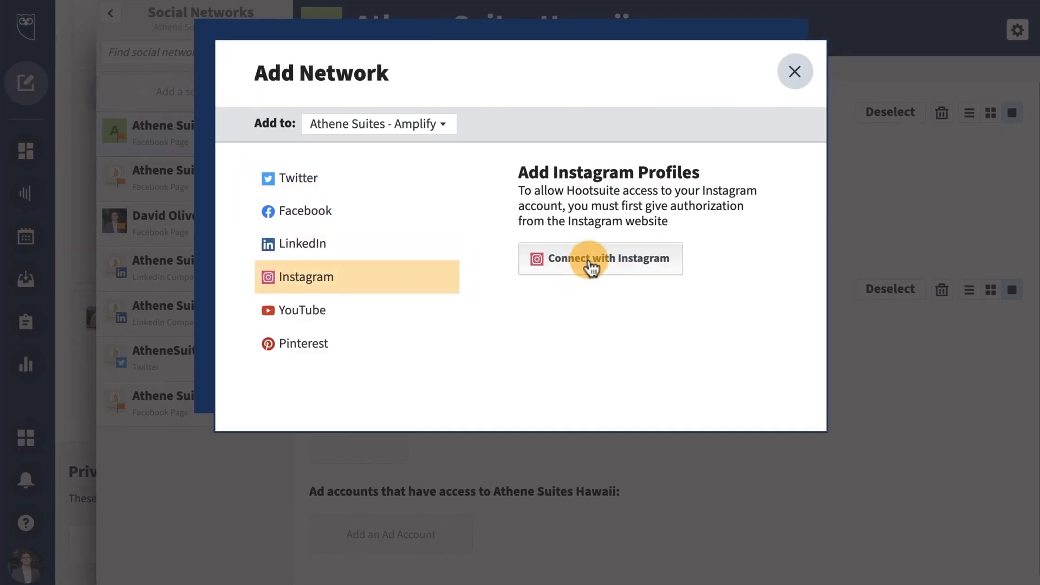
{"action": "left_click", "coordinate": [598, 258]}
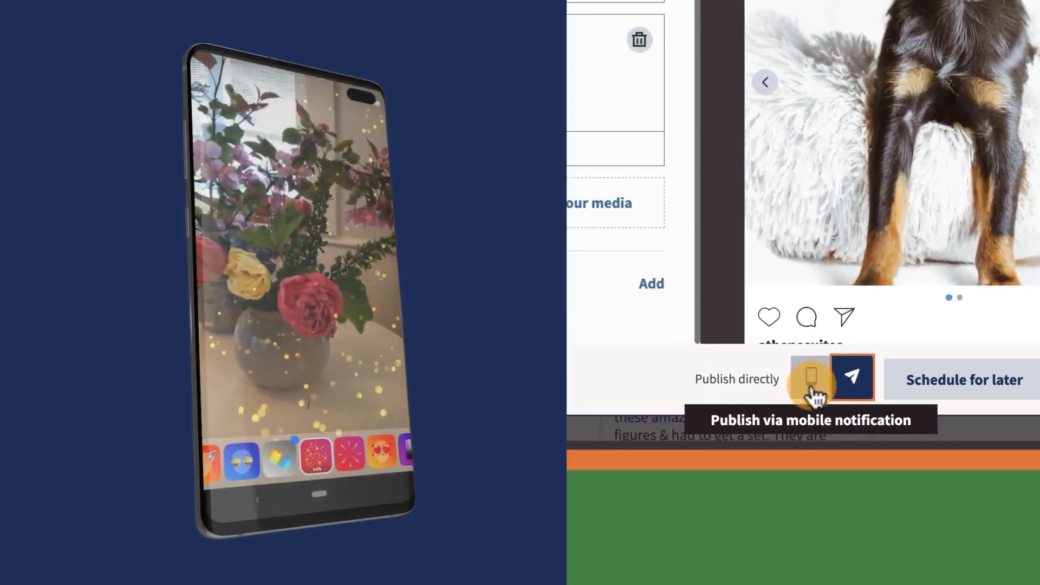
Publish the dog post via mobile notification and hand it over to Instagram's new-post screen
{"action": "left_click", "coordinate": [811, 378]}
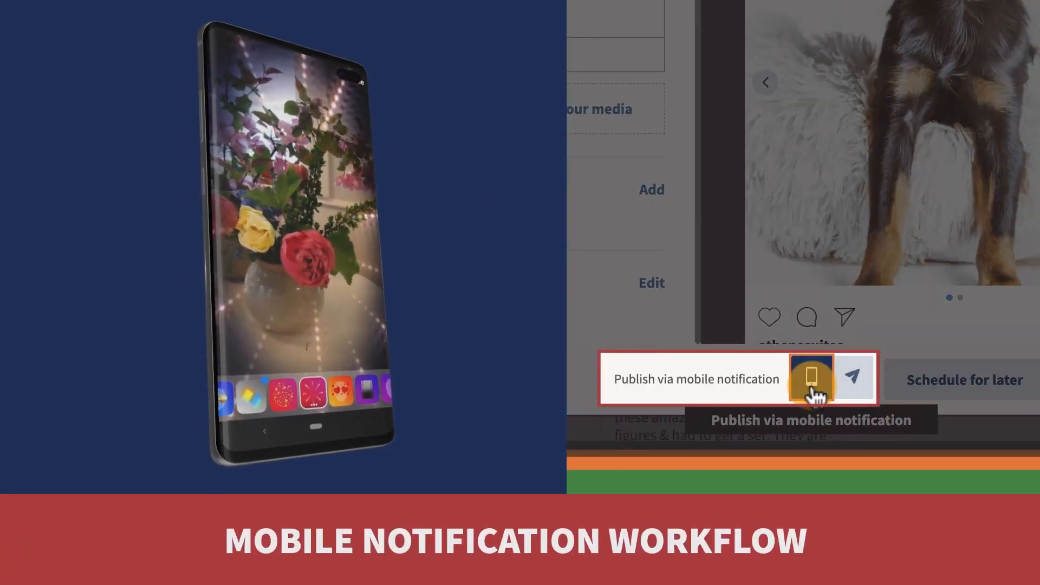
{"action": "left_click", "coordinate": [812, 379]}
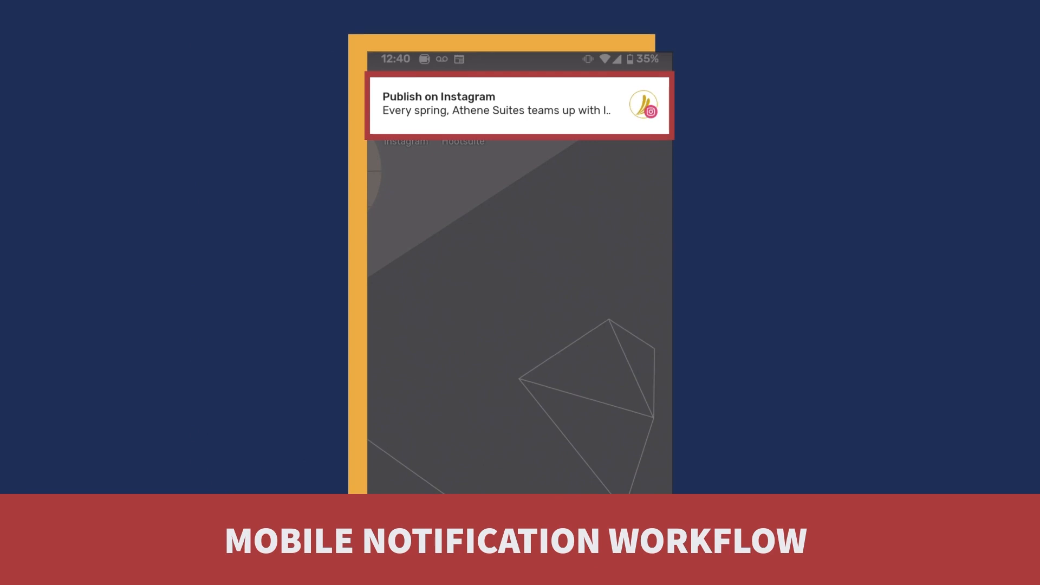
{"action": "left_click", "coordinate": [519, 105]}
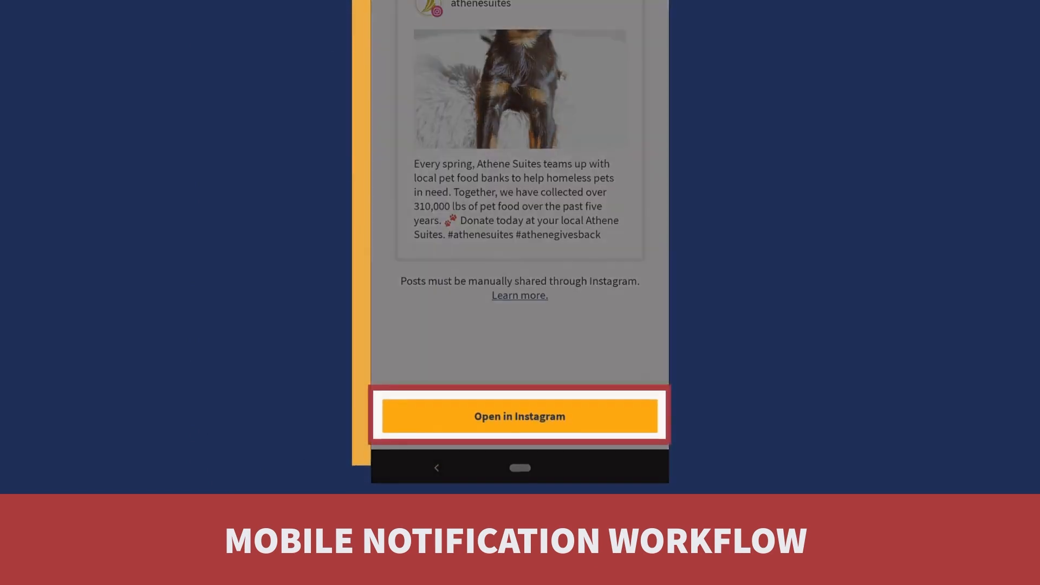
{"action": "left_click", "coordinate": [519, 415]}
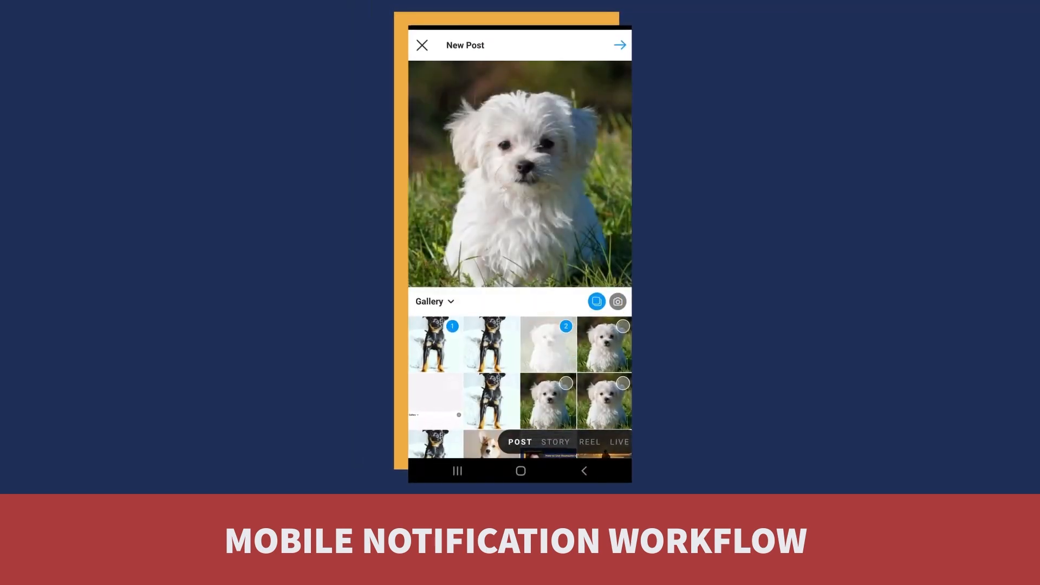
{"action": "left_click", "coordinate": [620, 45]}
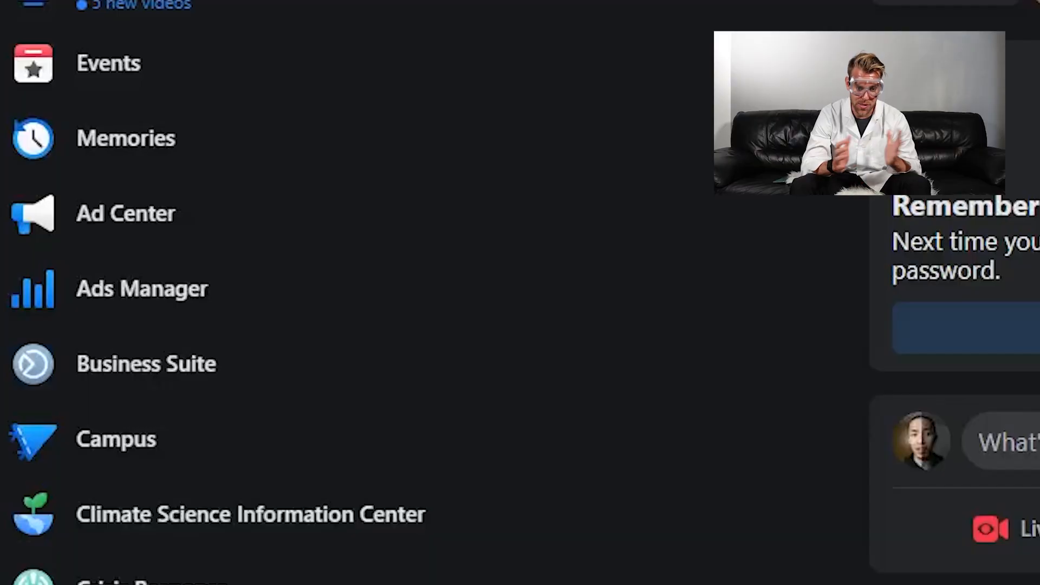
{"action": "mouse_move", "coordinate": [750, 395]}
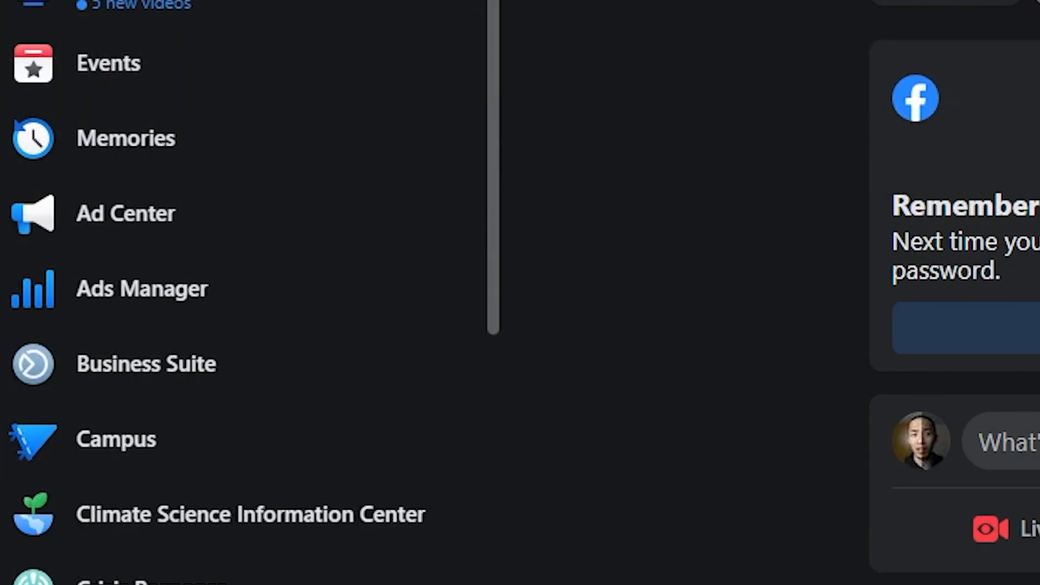
{"action": "mouse_move", "coordinate": [175, 381]}
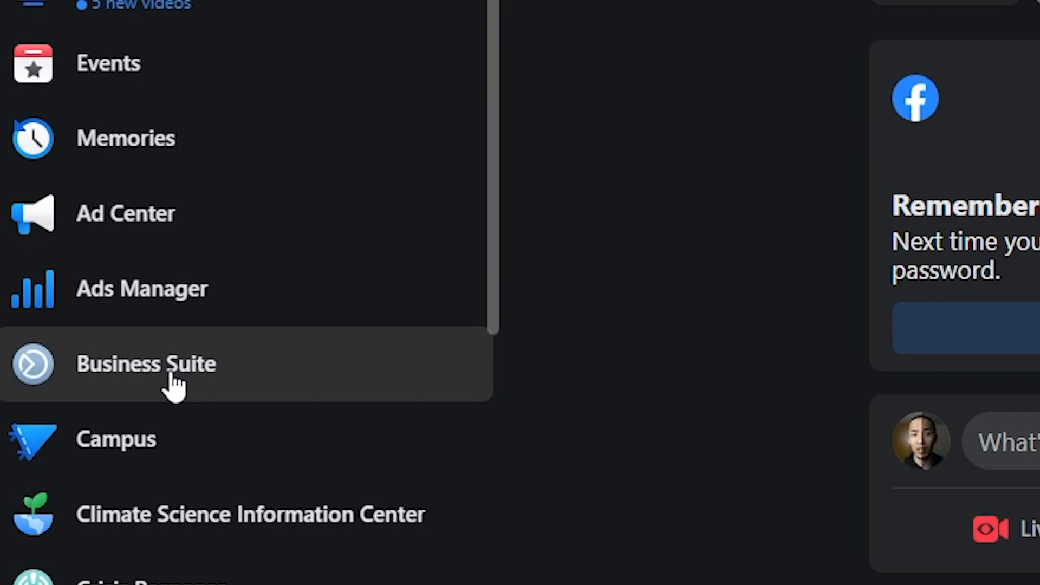
Go to Business Suite from the Facebook sidebar
{"action": "left_click", "coordinate": [147, 365]}
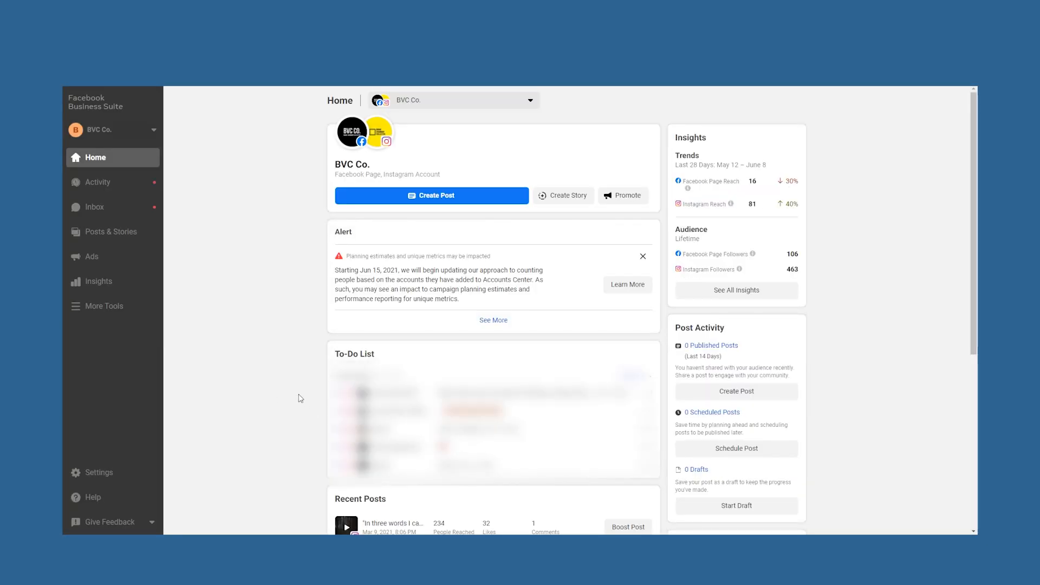
{"action": "mouse_move", "coordinate": [218, 531]}
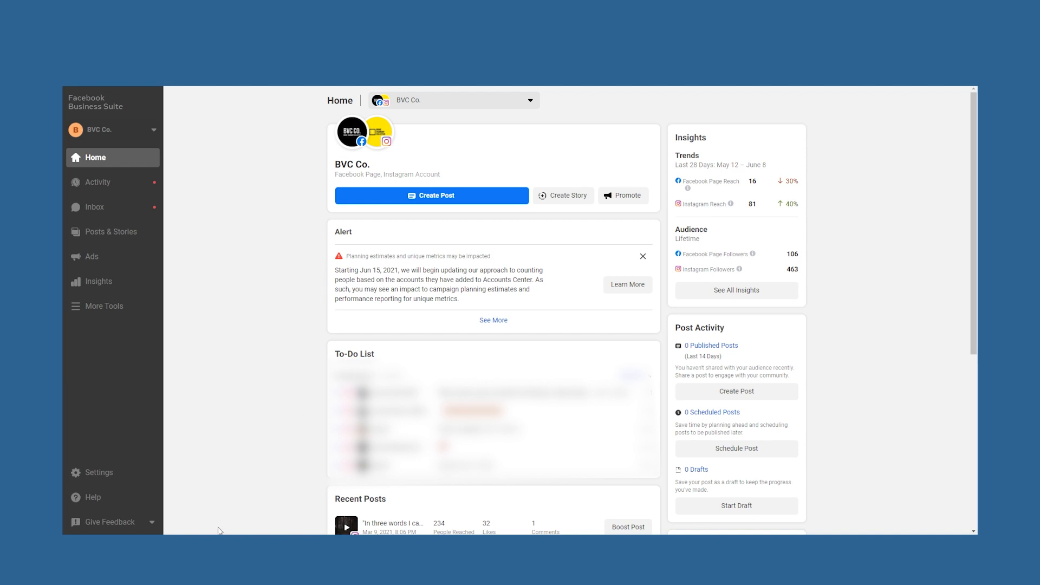
{"action": "mouse_move", "coordinate": [662, 409]}
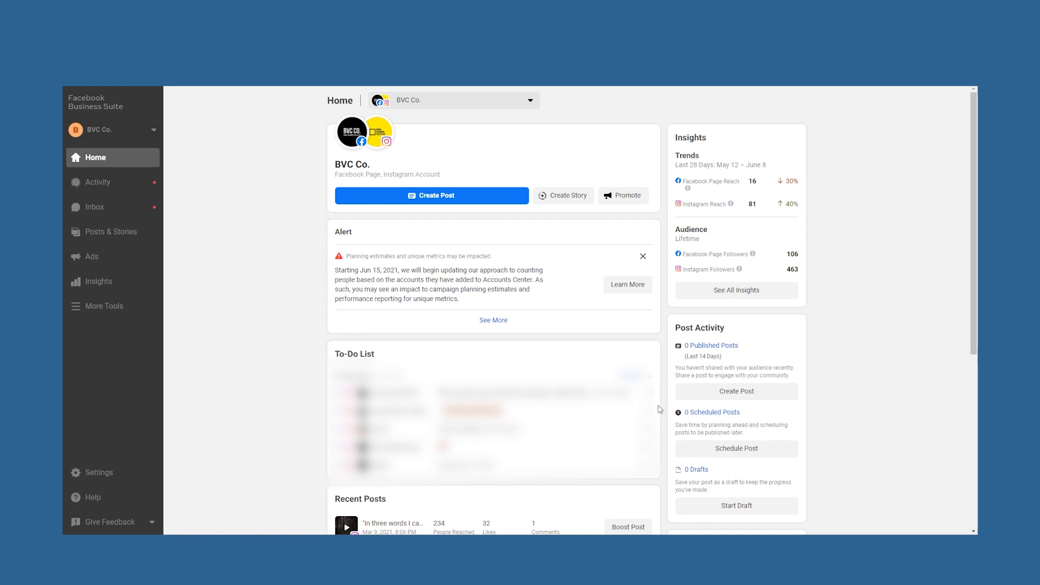
Start a new story shared to both BVC Co. accounts
{"action": "left_click", "coordinate": [563, 196]}
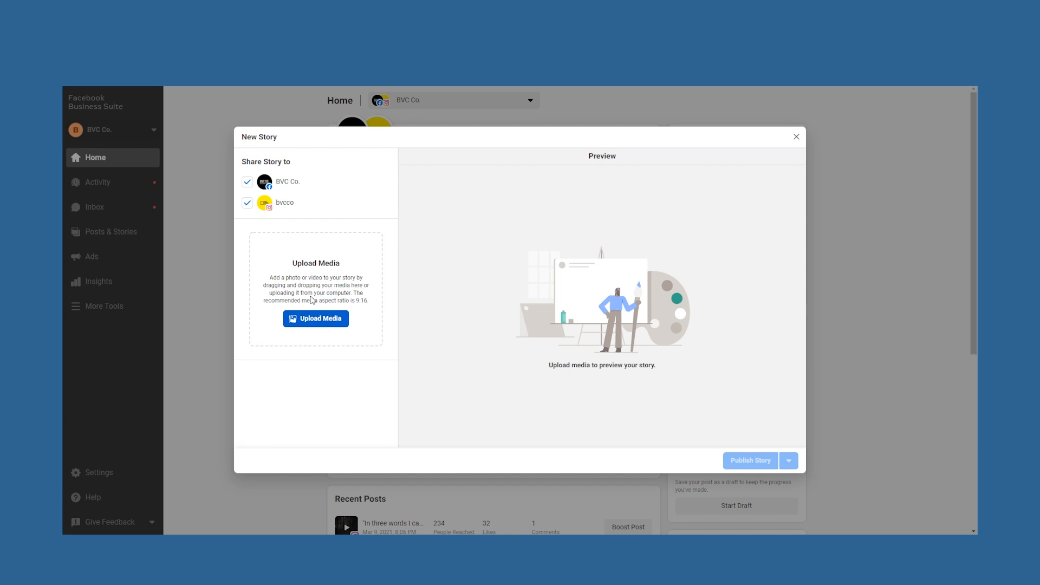
{"action": "mouse_move", "coordinate": [118, 157]}
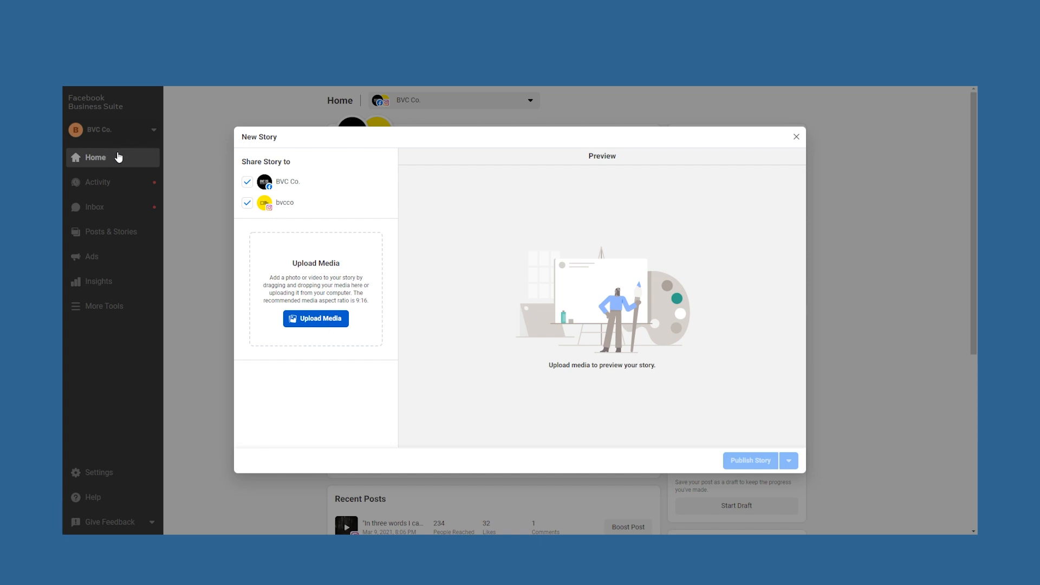
{"action": "mouse_move", "coordinate": [263, 164]}
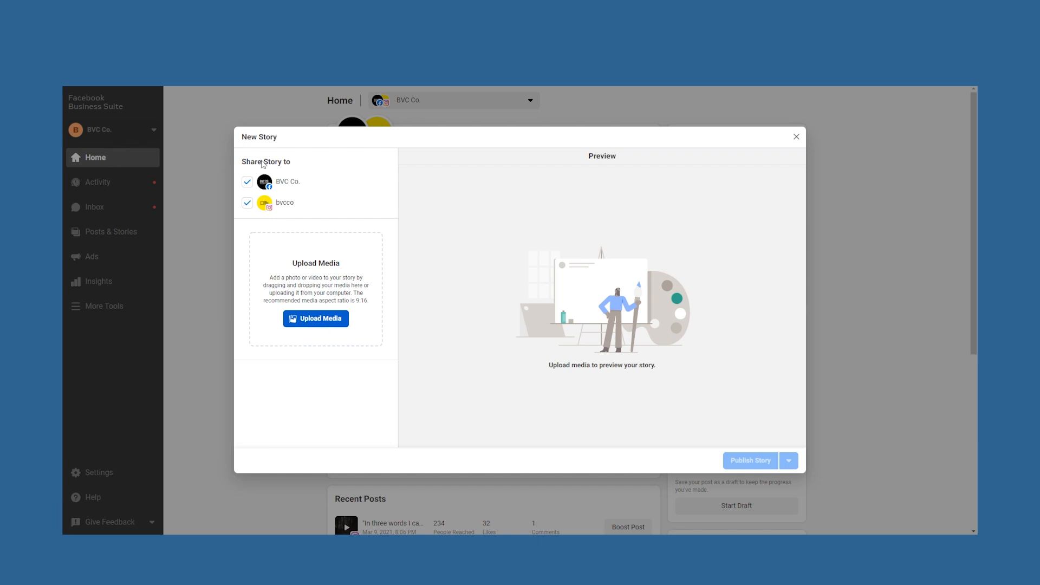
{"action": "mouse_move", "coordinate": [353, 254]}
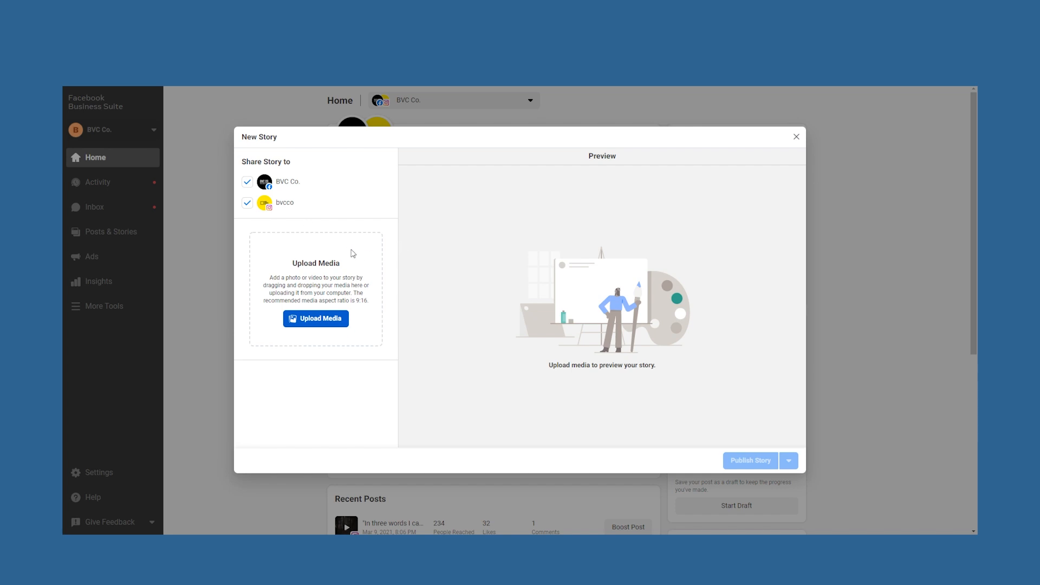
Upload the owl image, preview the story as Instagram, and bring up the Text creative tool
{"action": "left_click", "coordinate": [316, 319]}
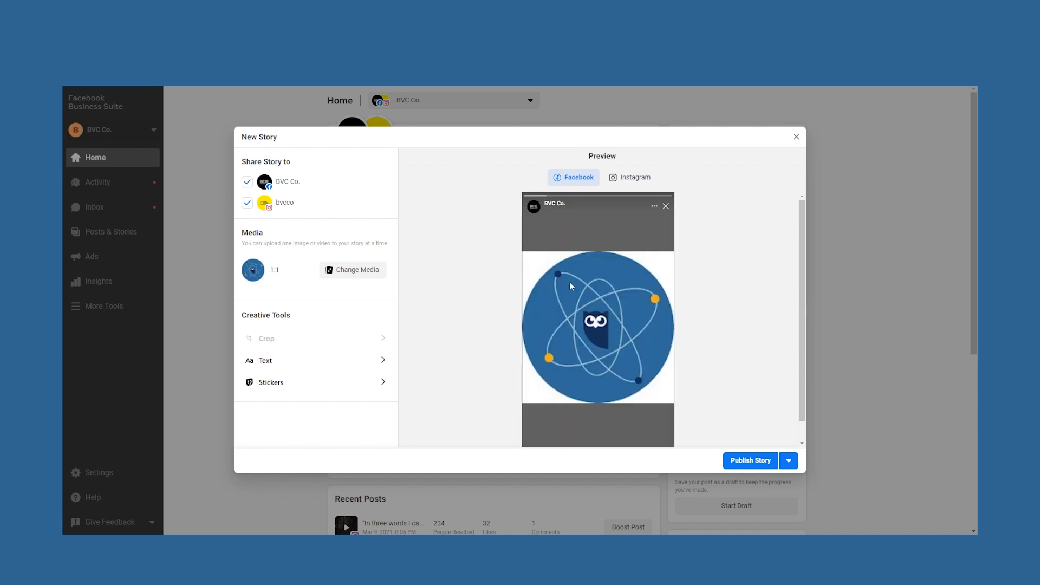
{"action": "left_click", "coordinate": [634, 176]}
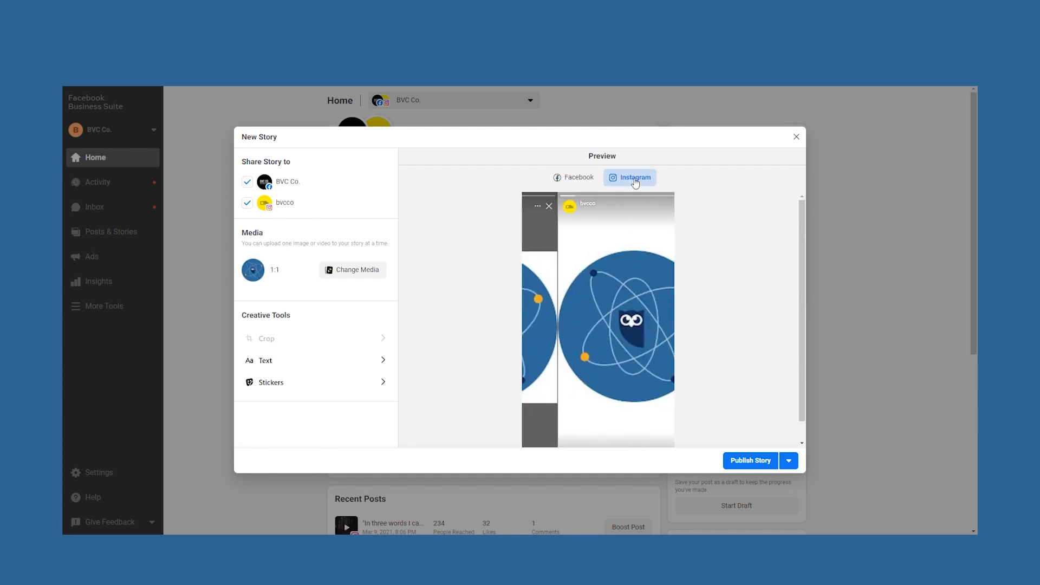
{"action": "left_click", "coordinate": [628, 176]}
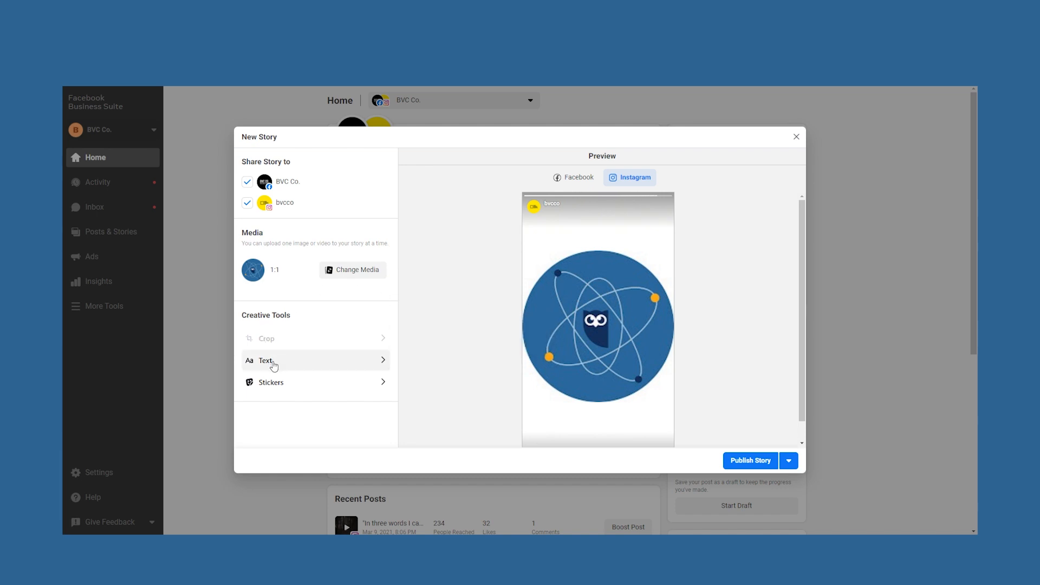
{"action": "left_click", "coordinate": [265, 360]}
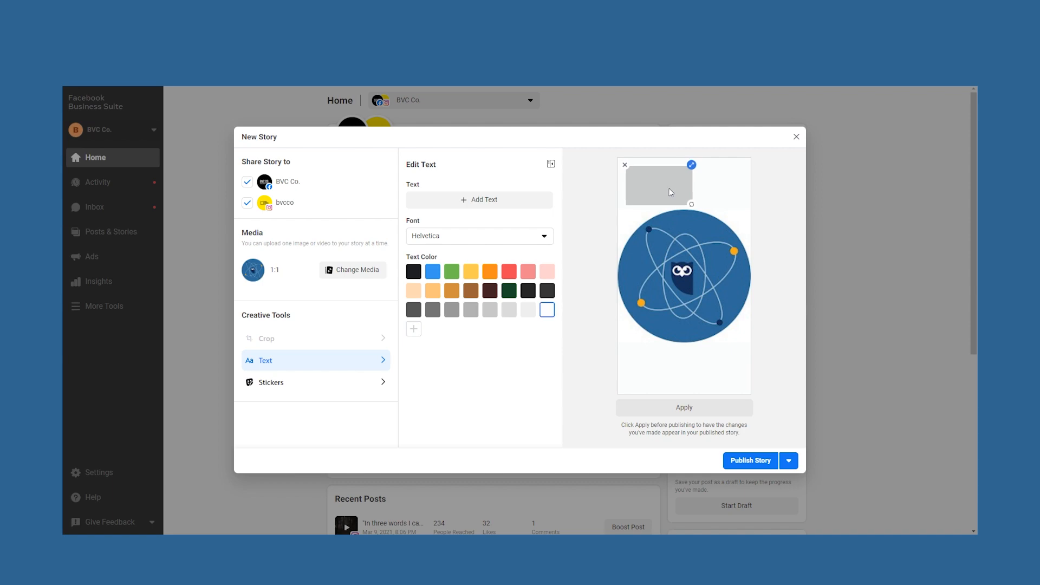
Edit the new text box to hold the caption about what I've been working on
{"action": "left_click", "coordinate": [788, 460]}
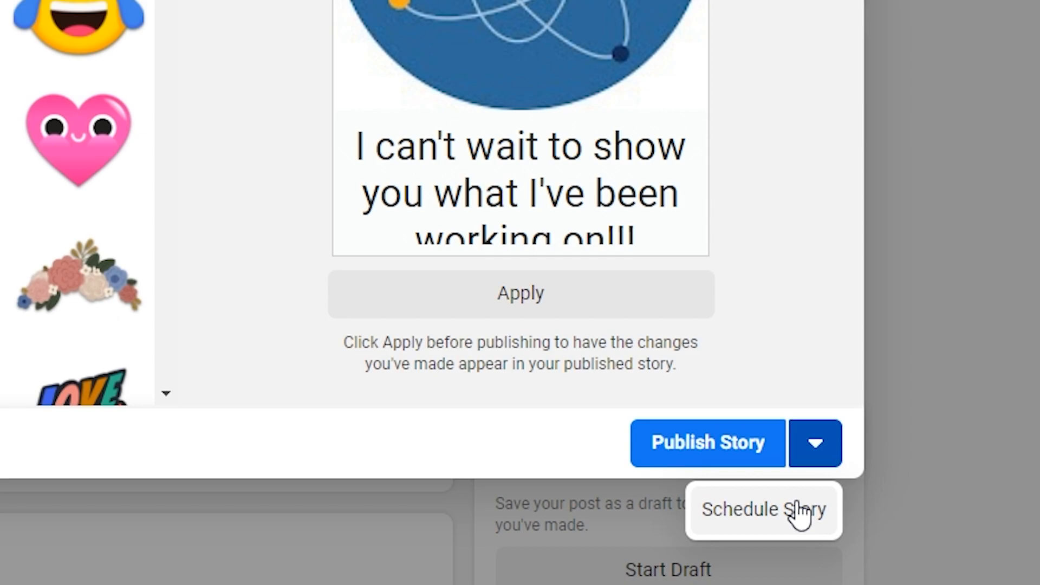
Schedule the story for 6/16/2021 at 03:40 PM and save it
{"action": "left_click", "coordinate": [764, 510]}
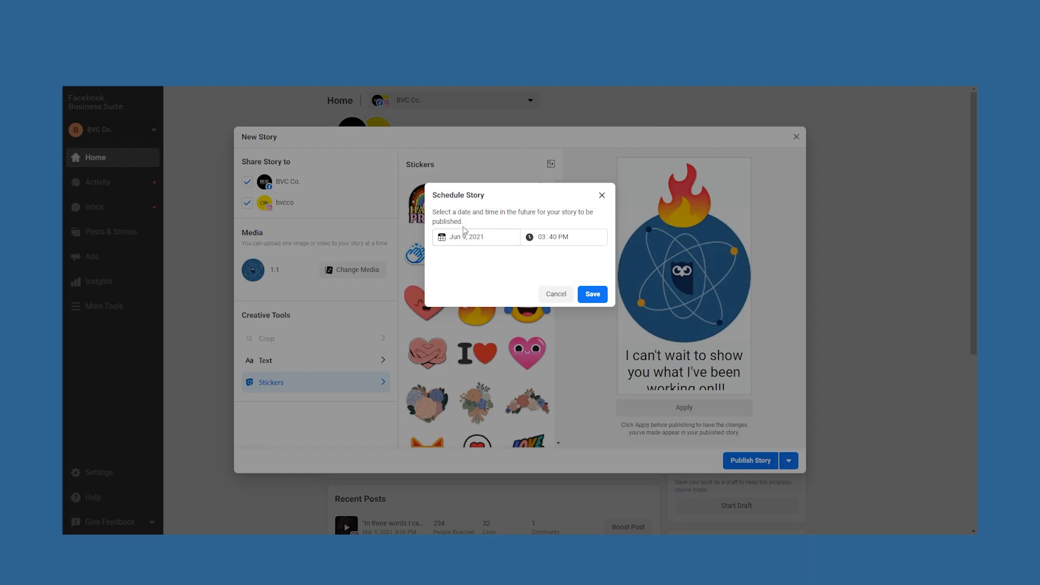
{"action": "type", "text": "6/16/2021"}
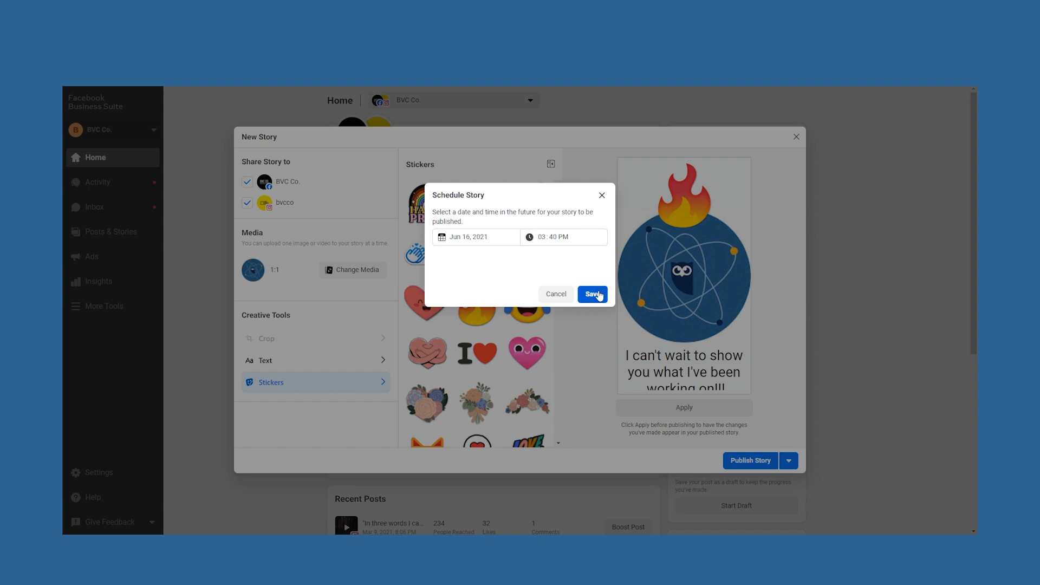
{"action": "left_click", "coordinate": [591, 294]}
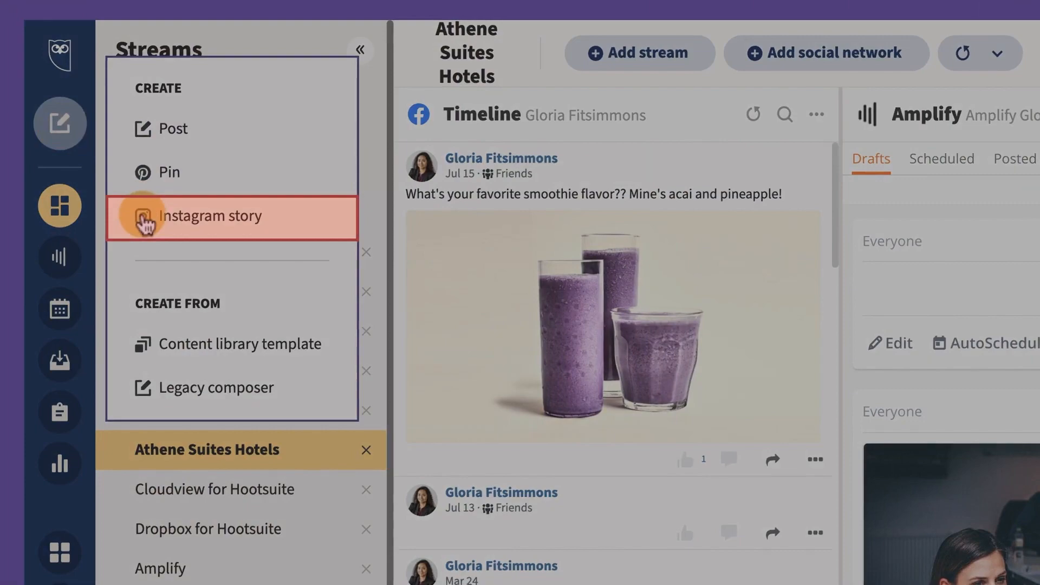
Begin a new Instagram story from the Create menu for Athene Suites - Amplify
{"action": "left_click", "coordinate": [209, 215]}
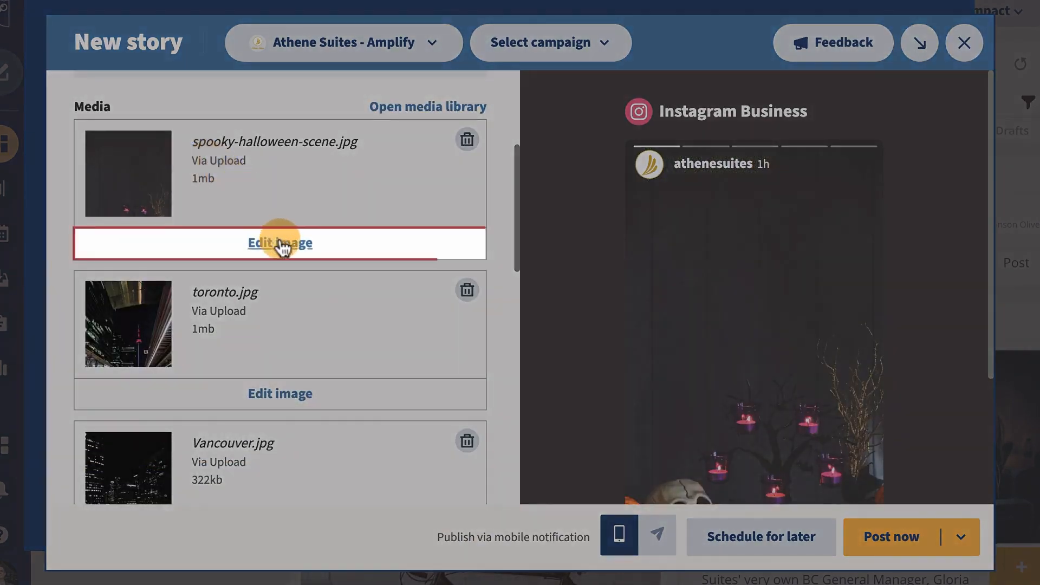
Crop spooky-halloween-scene.jpg with the Instagram Story 9:16 preset and save the result
{"action": "left_click", "coordinate": [279, 243]}
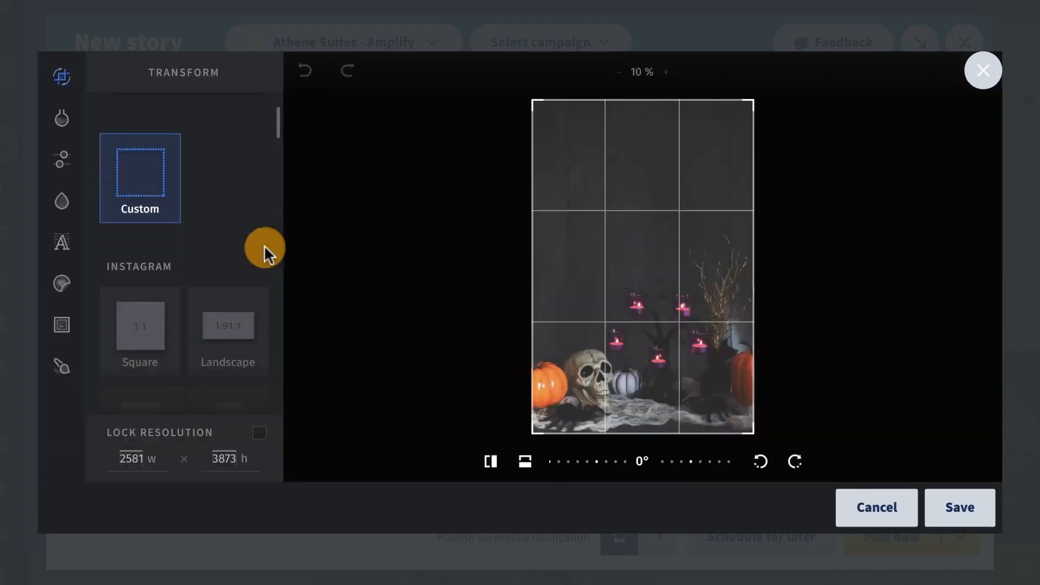
{"action": "left_click", "coordinate": [228, 235]}
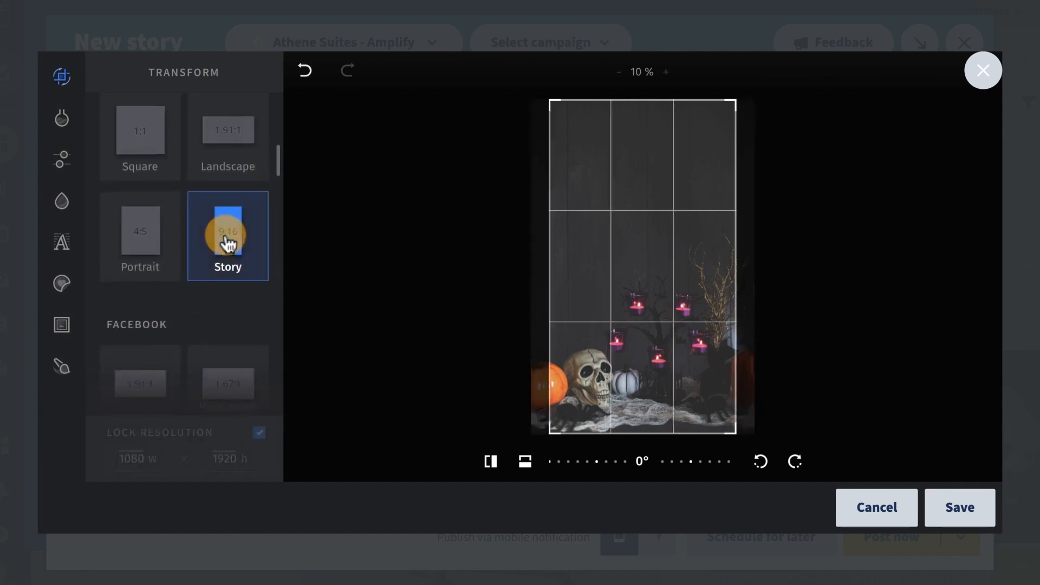
{"action": "left_click", "coordinate": [60, 118]}
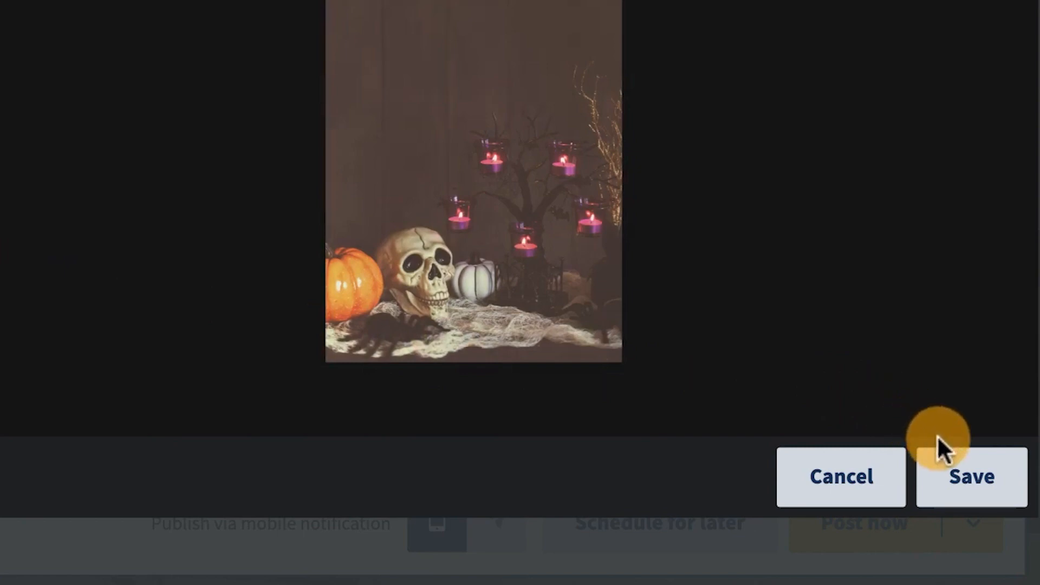
{"action": "left_click", "coordinate": [970, 476]}
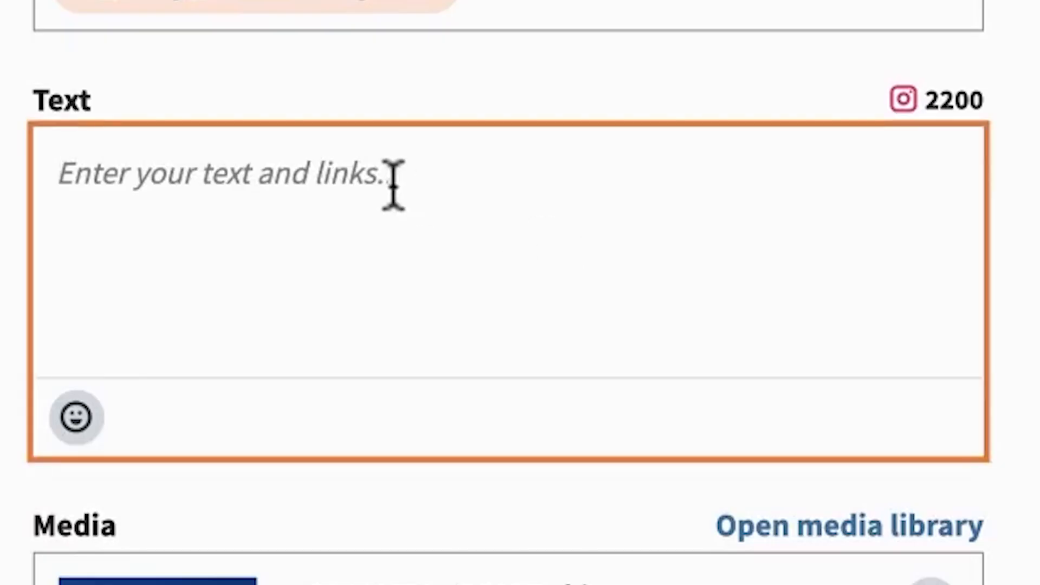
Enter the caption 'Don't just imagine yourself here, make it a reality. #travel' in the Text field
{"action": "type", "text": "Don't just imagine yourself here, make it a reality. #travel"}
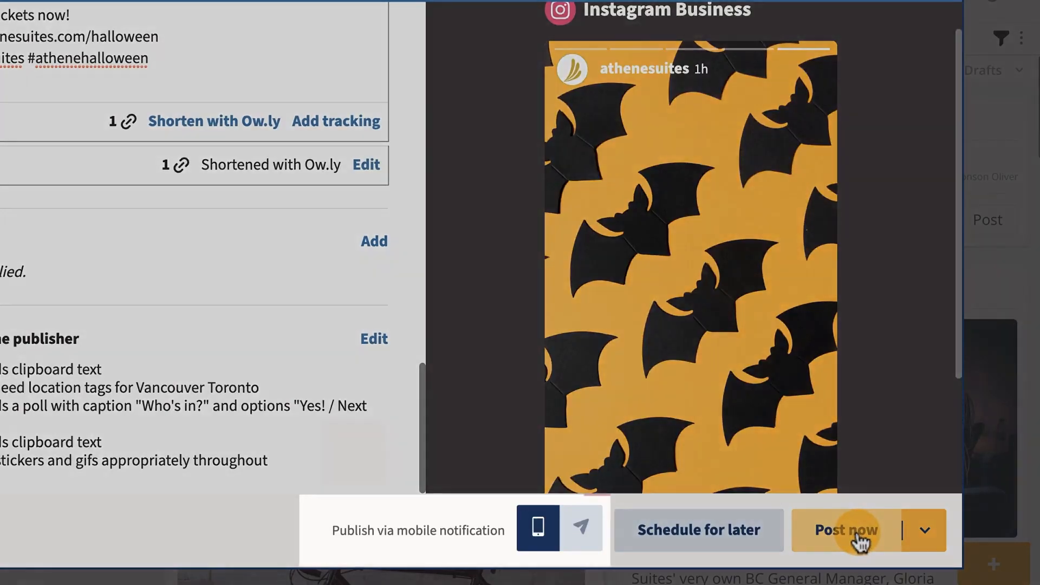
Post the story now and follow the mobile notification into Instagram on the phone
{"action": "left_click", "coordinate": [845, 530]}
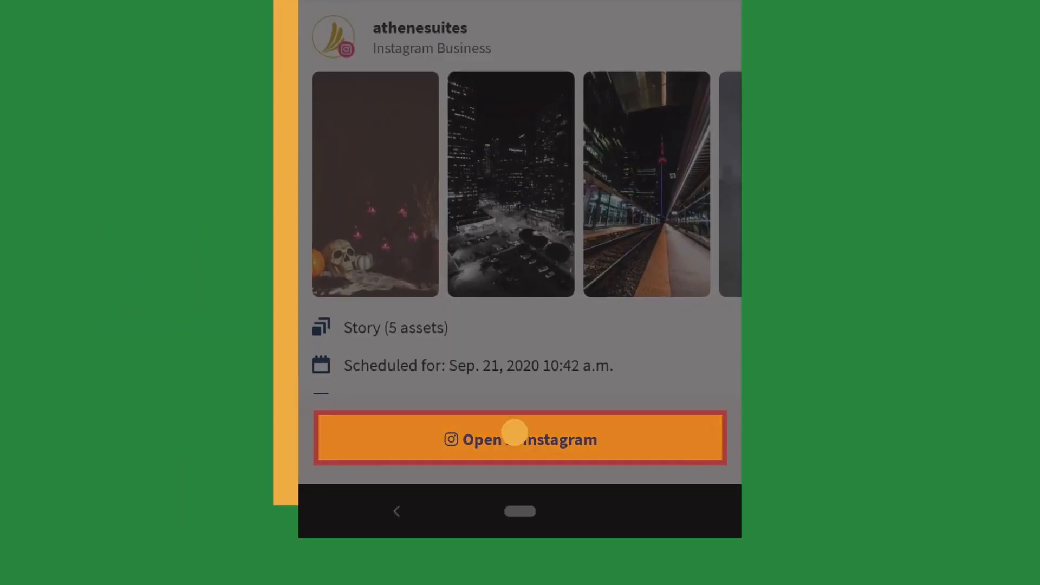
{"action": "left_click", "coordinate": [519, 439]}
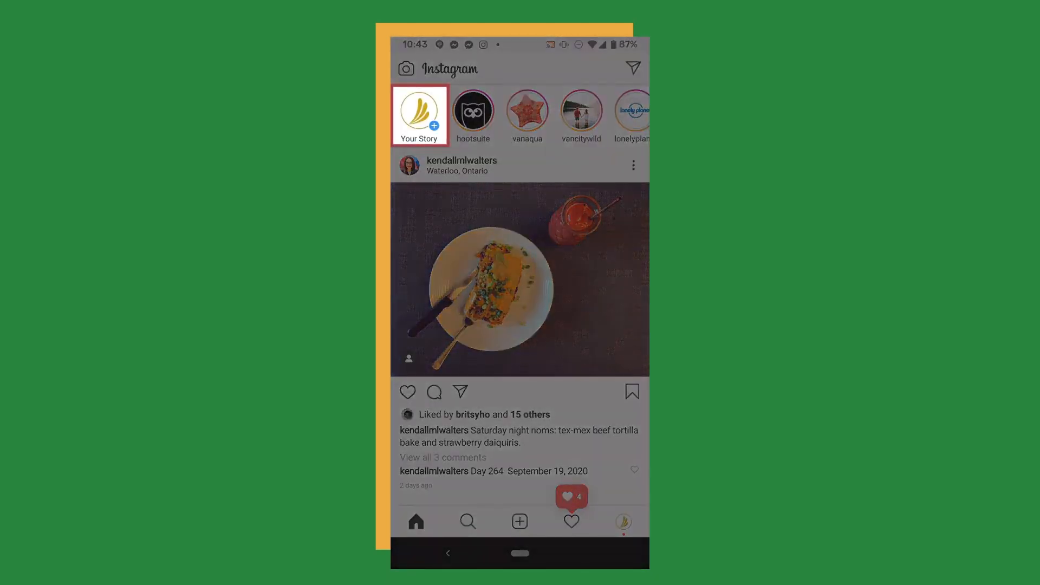
Select the story images from the gallery for Your Story and paste the caption onto the Halloween scene
{"action": "left_click", "coordinate": [420, 115]}
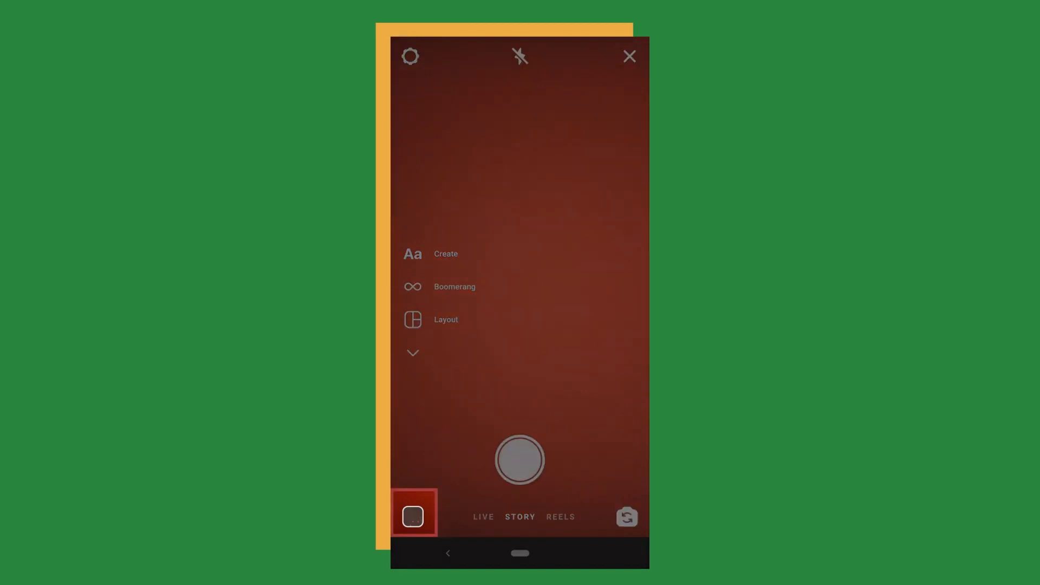
{"action": "left_click", "coordinate": [411, 516]}
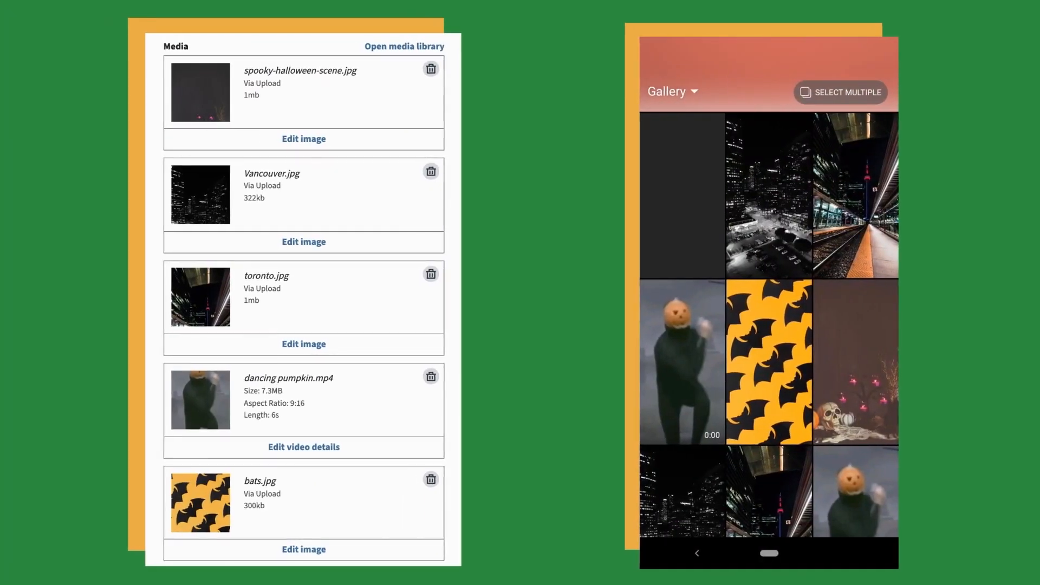
{"action": "left_click", "coordinate": [841, 91]}
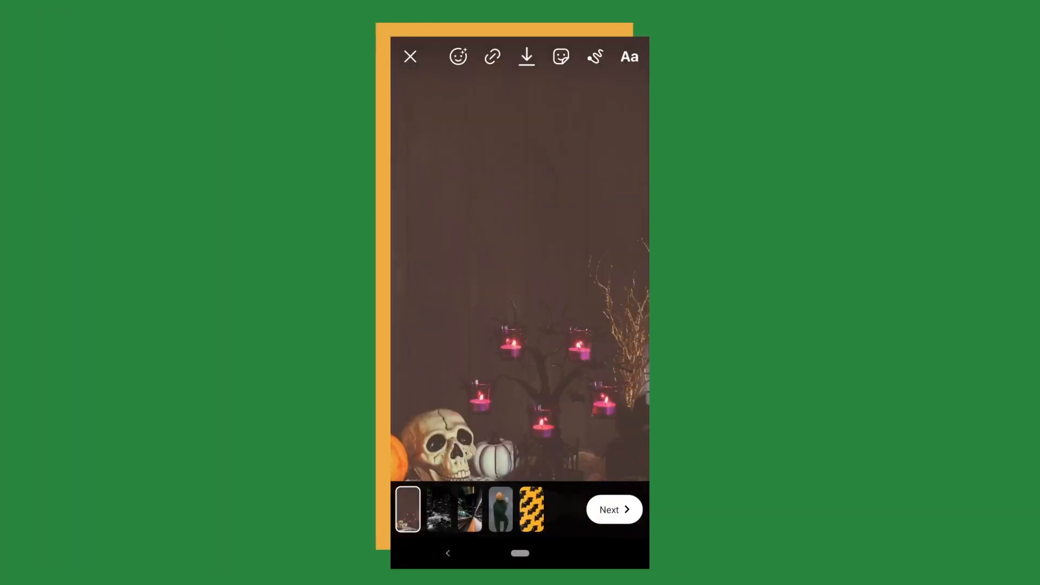
{"action": "left_click", "coordinate": [627, 56]}
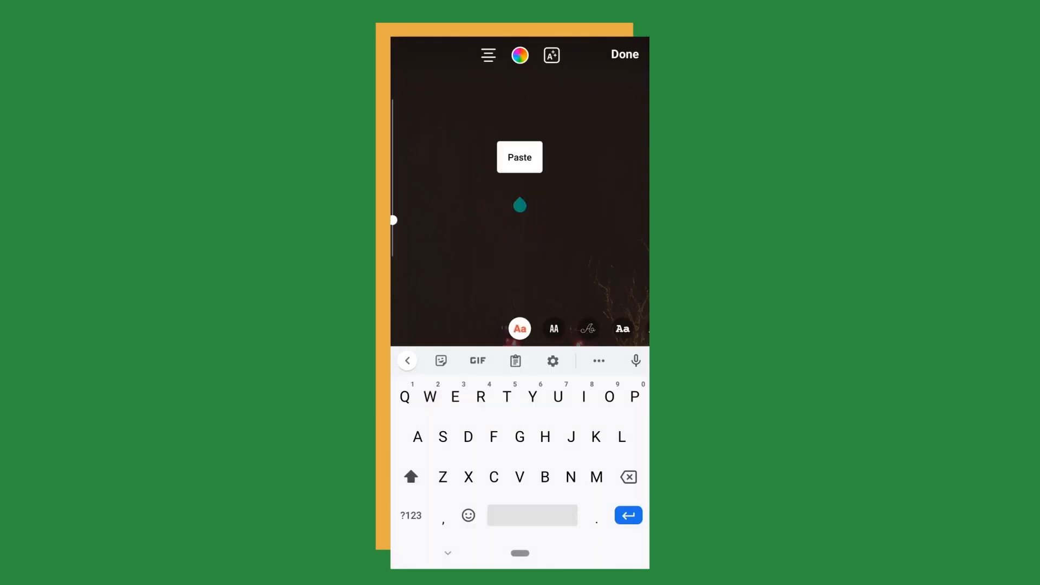
{"action": "left_click", "coordinate": [624, 54]}
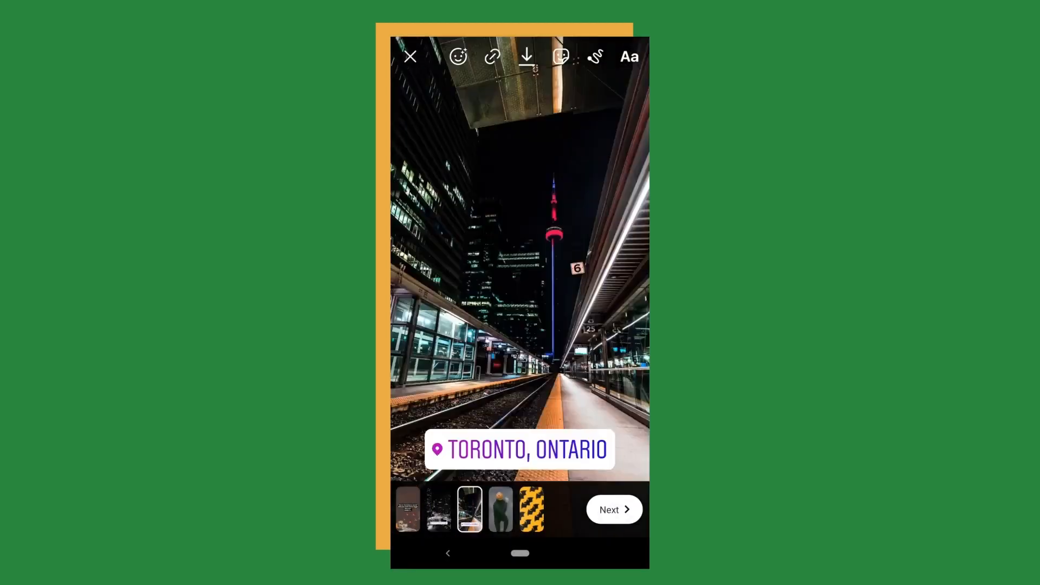
Move through the bats image to the sharing options and share everything to Your Story
{"action": "left_click", "coordinate": [531, 509]}
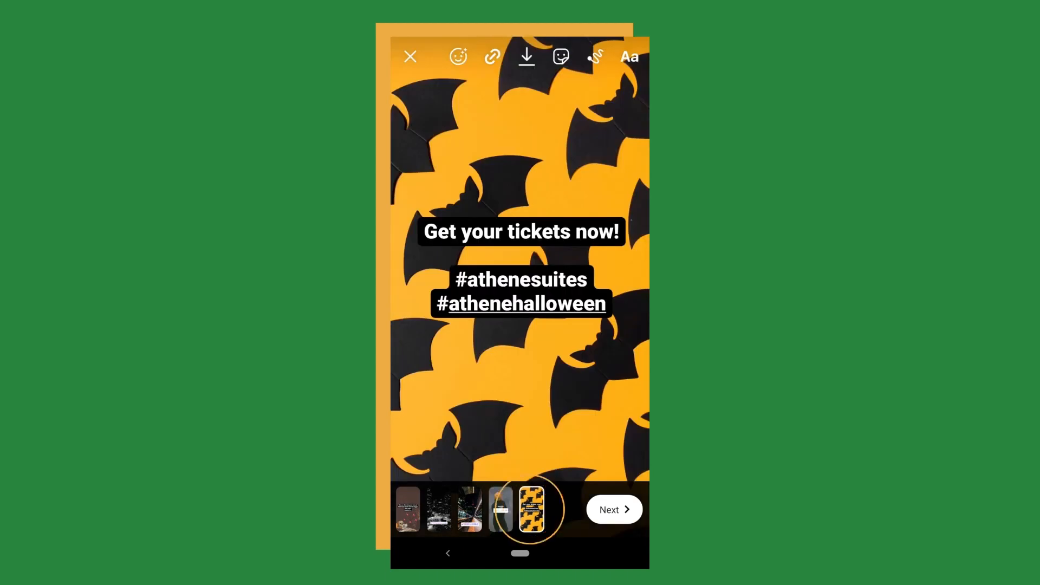
{"action": "left_click", "coordinate": [612, 510]}
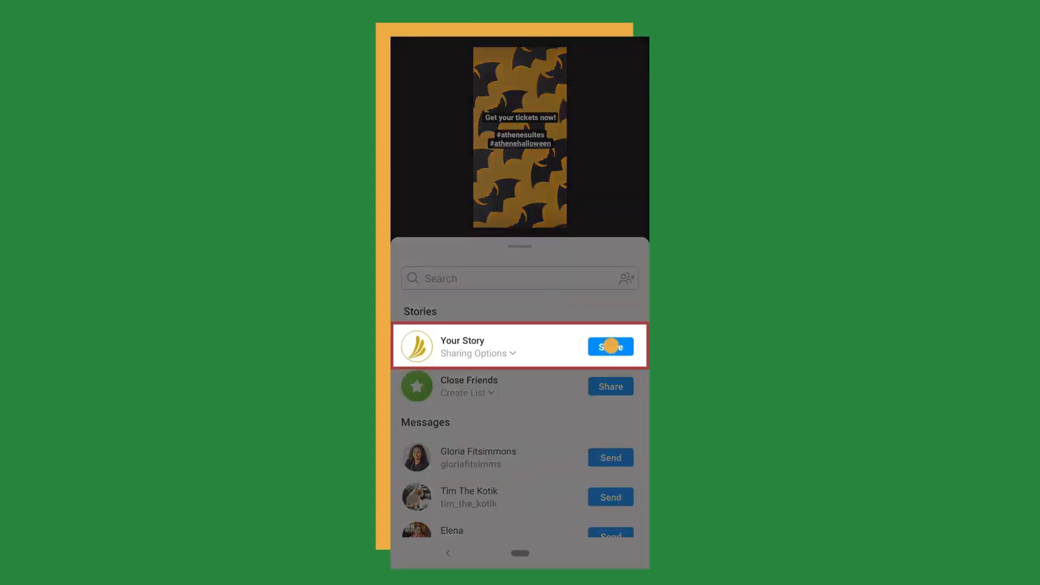
{"action": "left_click", "coordinate": [609, 347]}
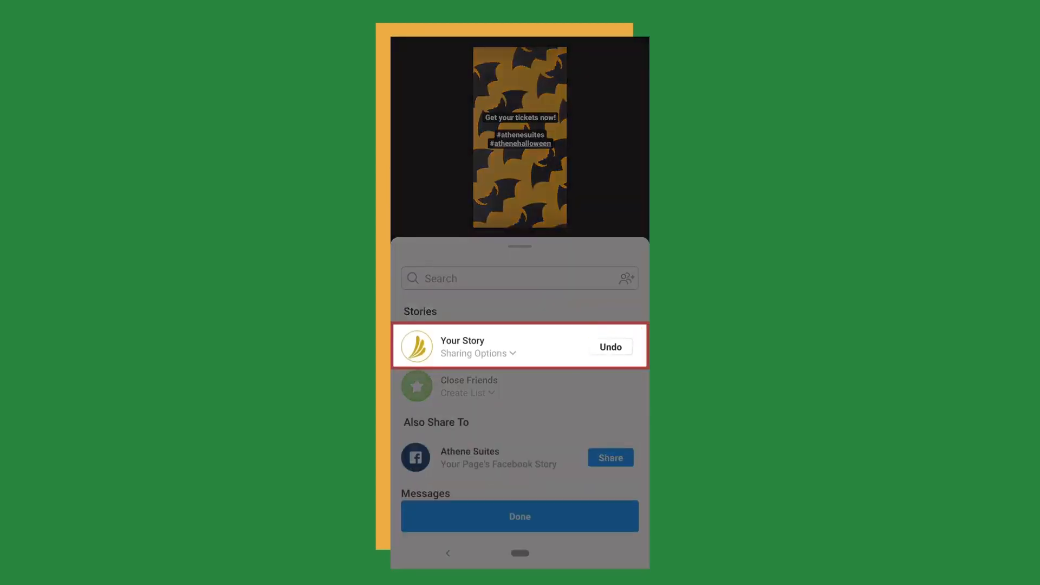